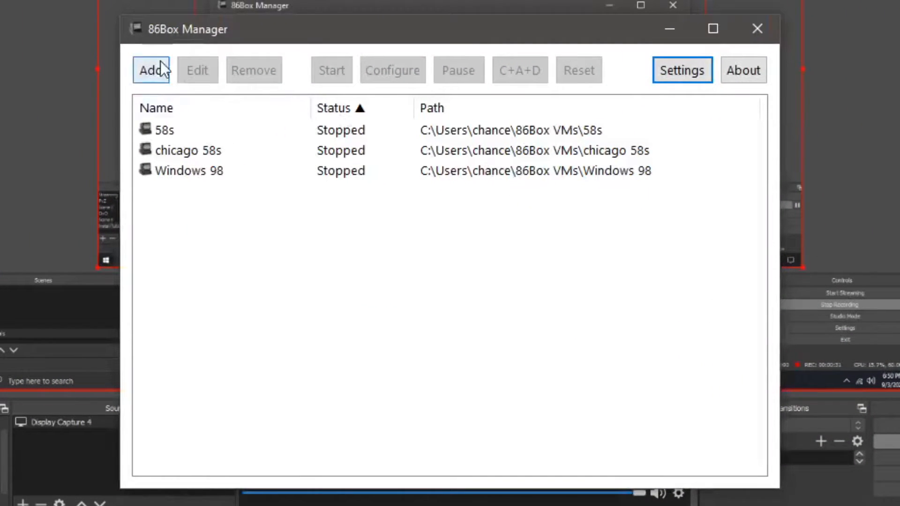
# Add a VM named 'Windows 1.01' with 'Configure this virtual machine now' ticked
pyautogui.click(151, 70)
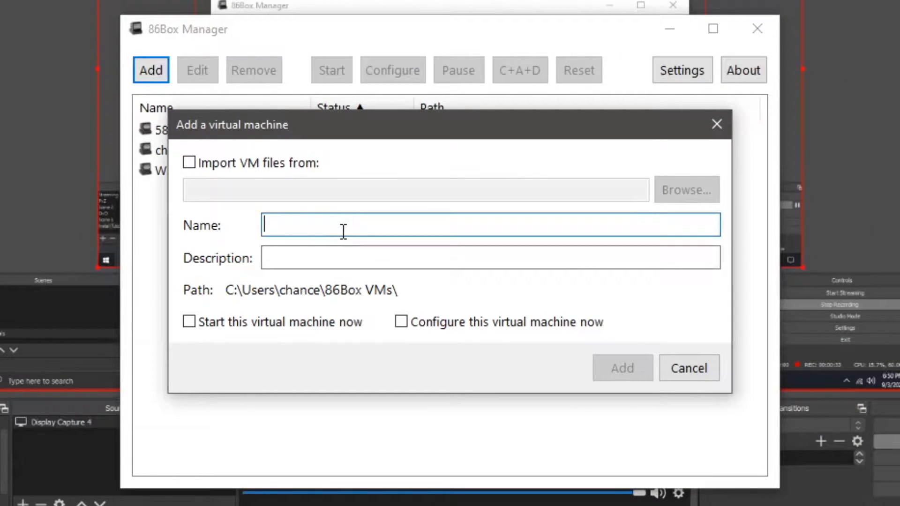
pyautogui.write('Windows')
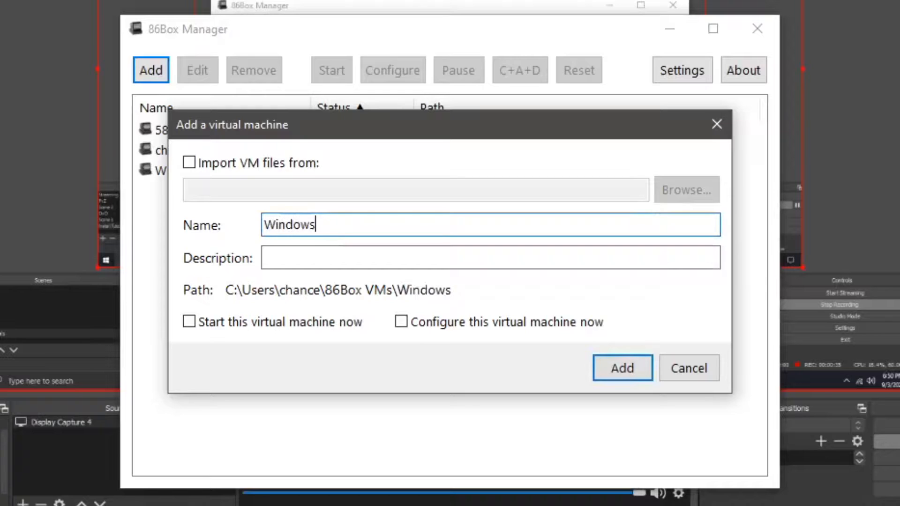
pyautogui.write('1.01')
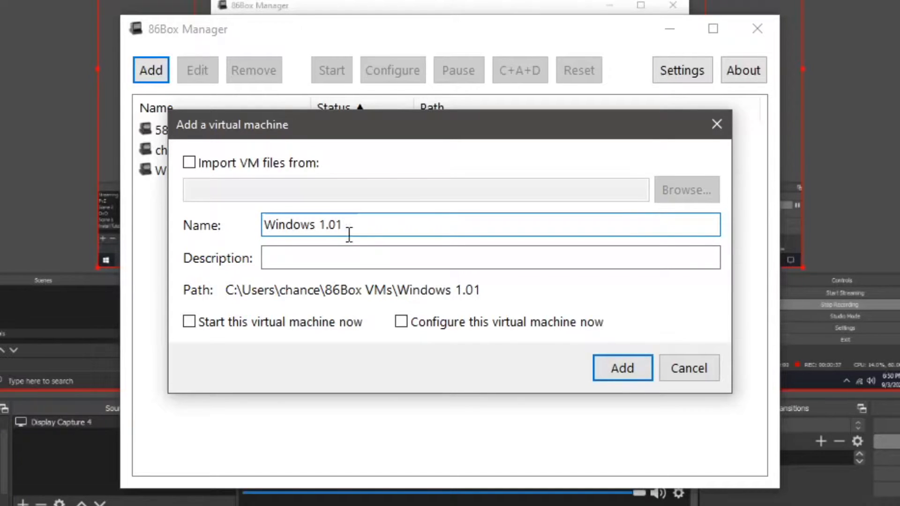
pyautogui.click(401, 322)
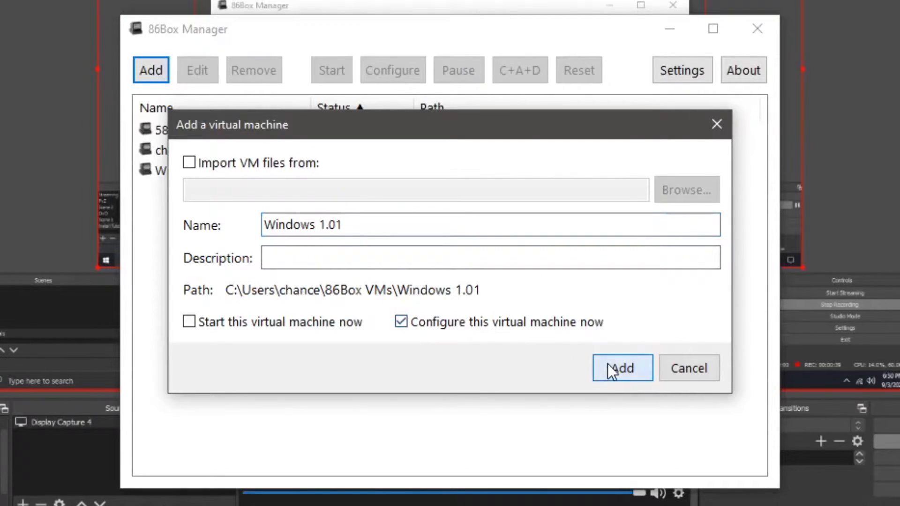
pyautogui.click(622, 368)
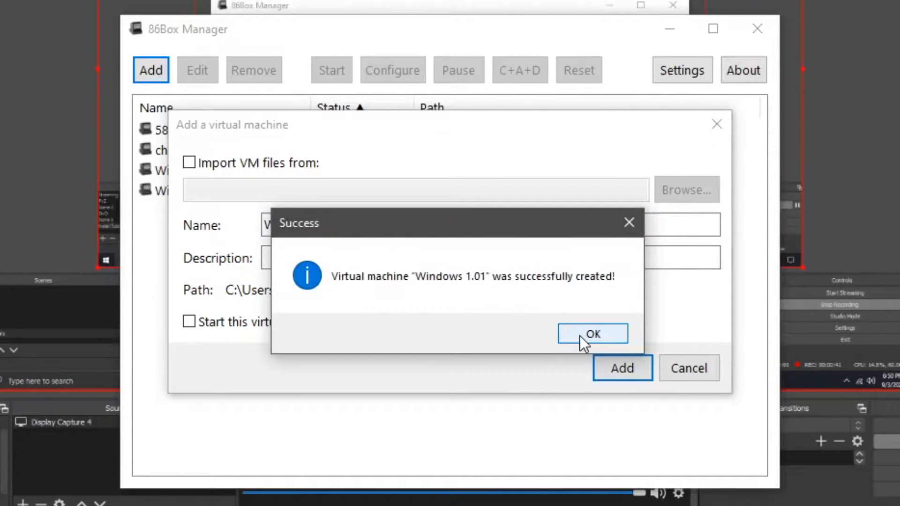
pyautogui.click(592, 333)
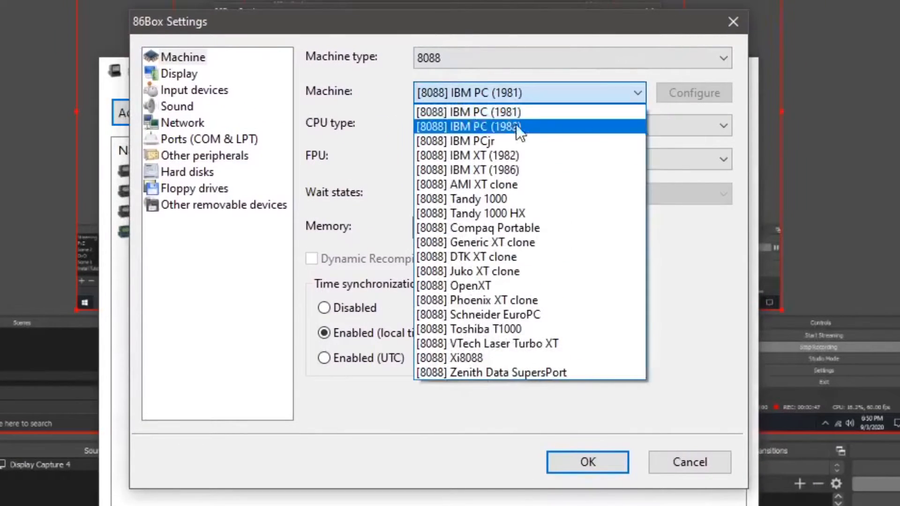
# Select IBM XT (1986) as the machine and EGA as the video card
pyautogui.click(467, 169)
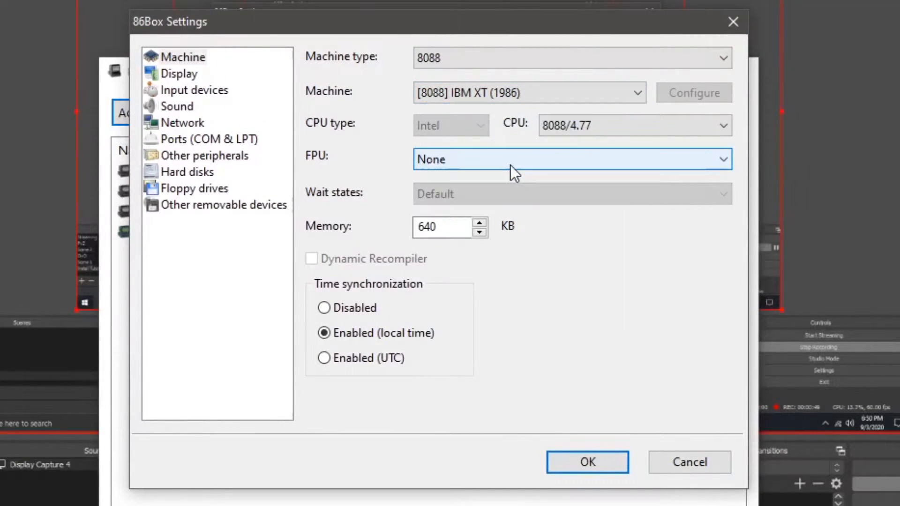
pyautogui.click(179, 73)
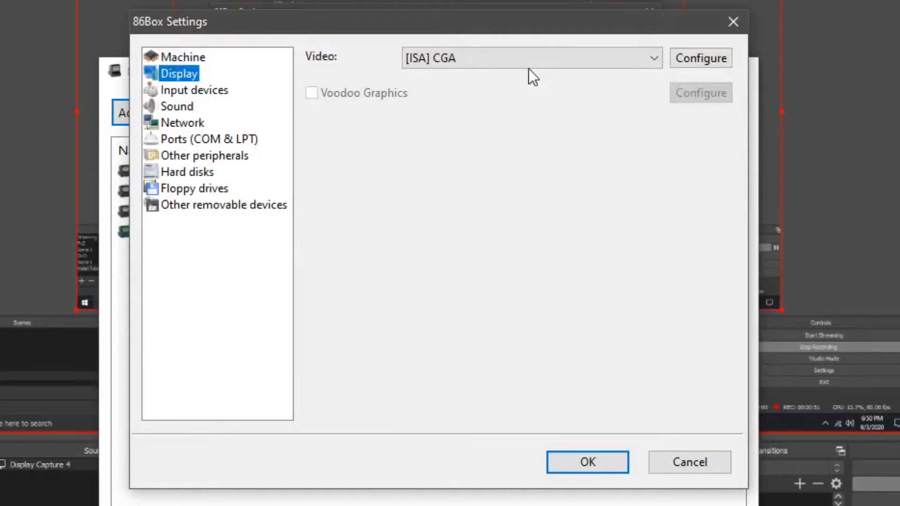
pyautogui.click(530, 57)
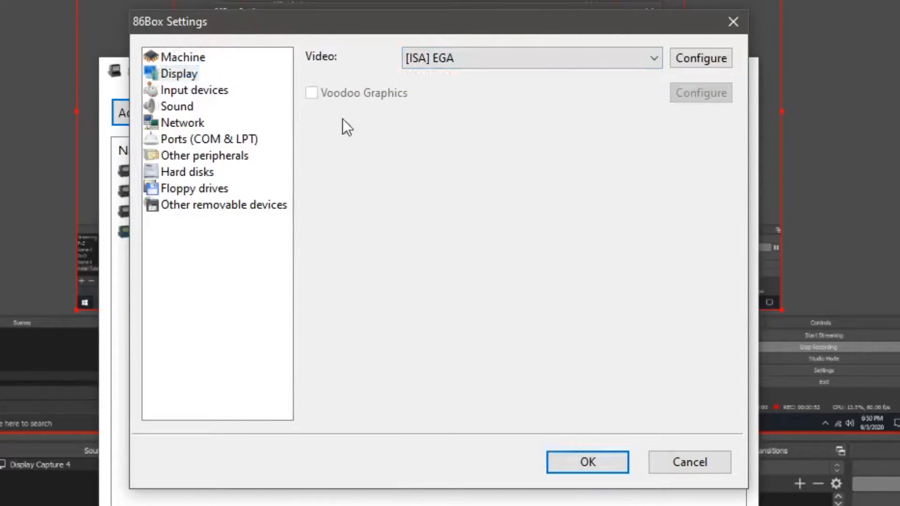
# Choose Microsoft Serial Mouse and the IBM PC Fixed Disk Adapter hard disk controller
pyautogui.click(195, 90)
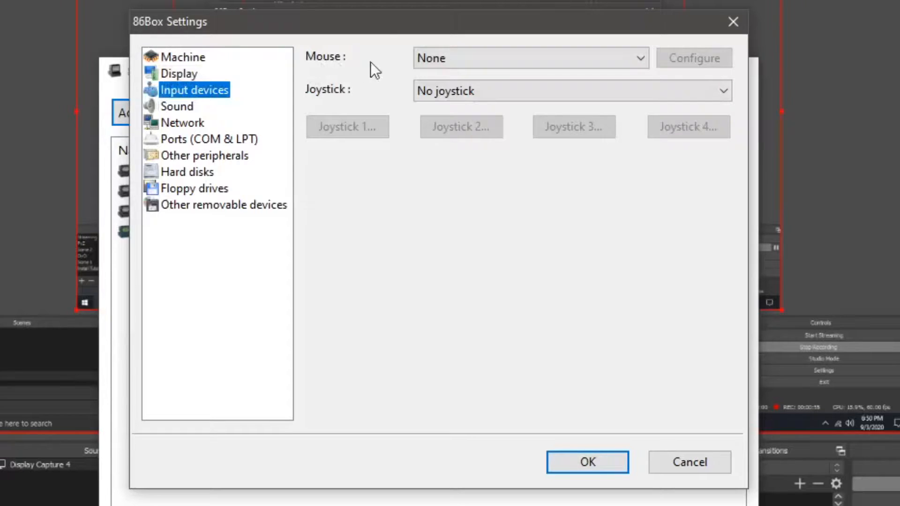
pyautogui.click(529, 57)
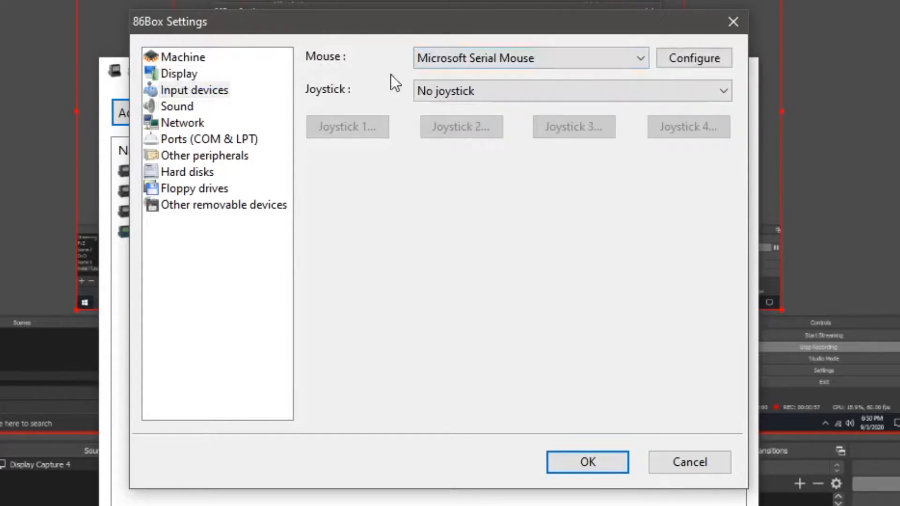
pyautogui.click(204, 156)
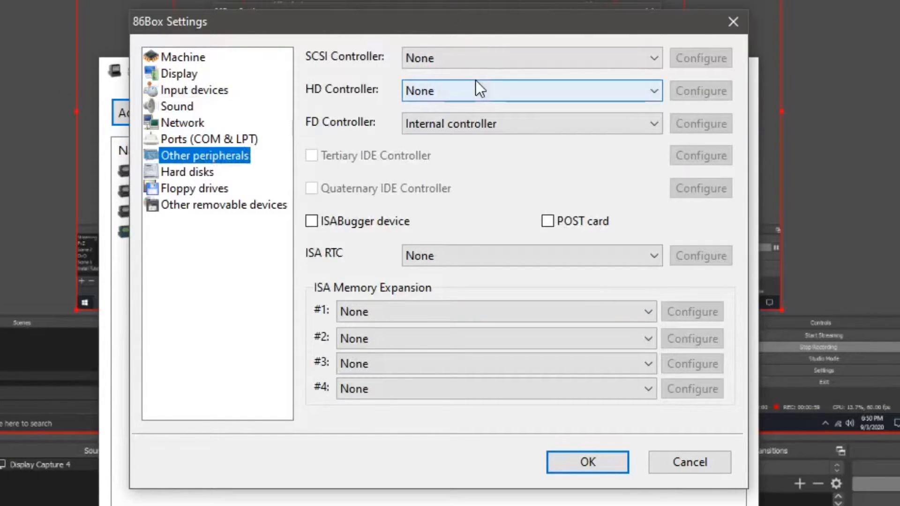
pyautogui.moveTo(330, 95)
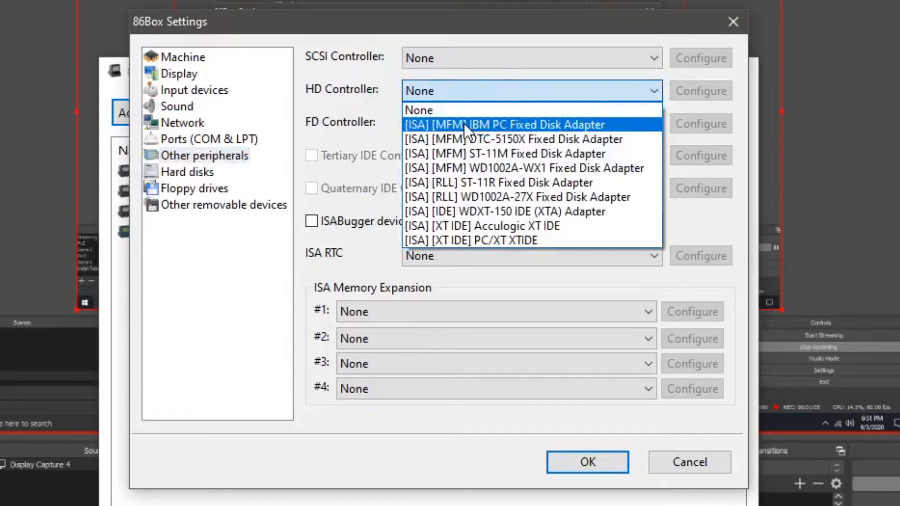
pyautogui.click(186, 171)
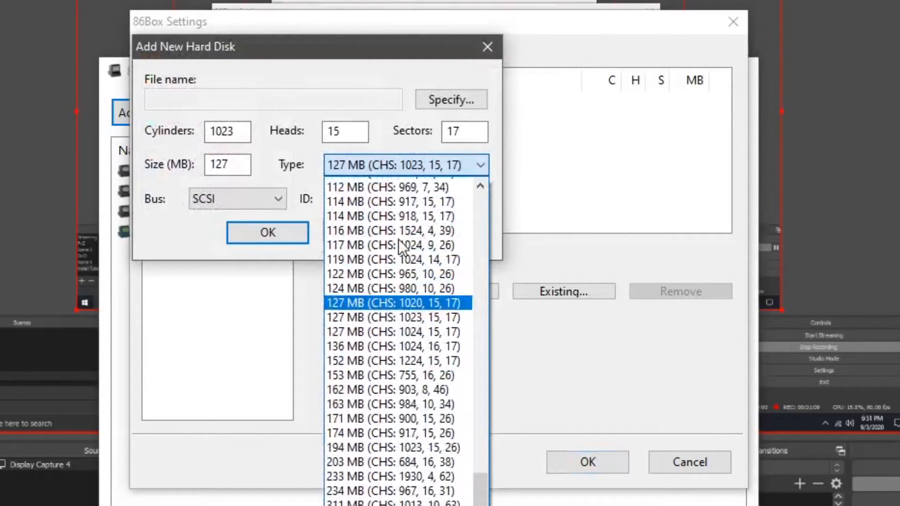
# Create a new 20 MB MFM/RLL hard disk image saved as w101 in Documents
pyautogui.scroll(3)
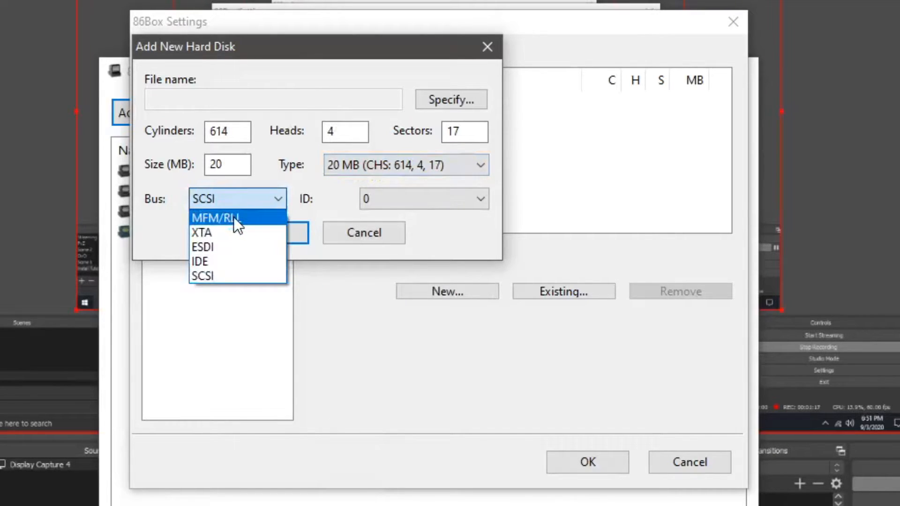
pyautogui.click(215, 217)
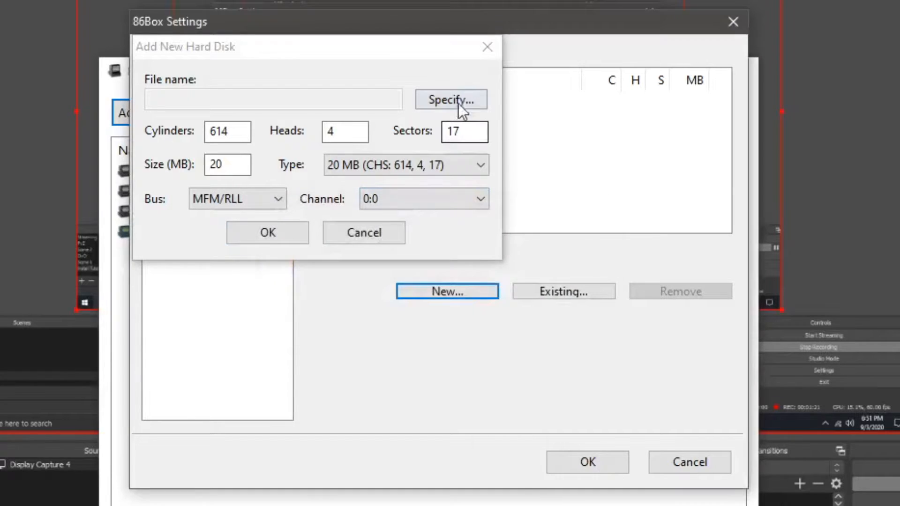
pyautogui.click(450, 99)
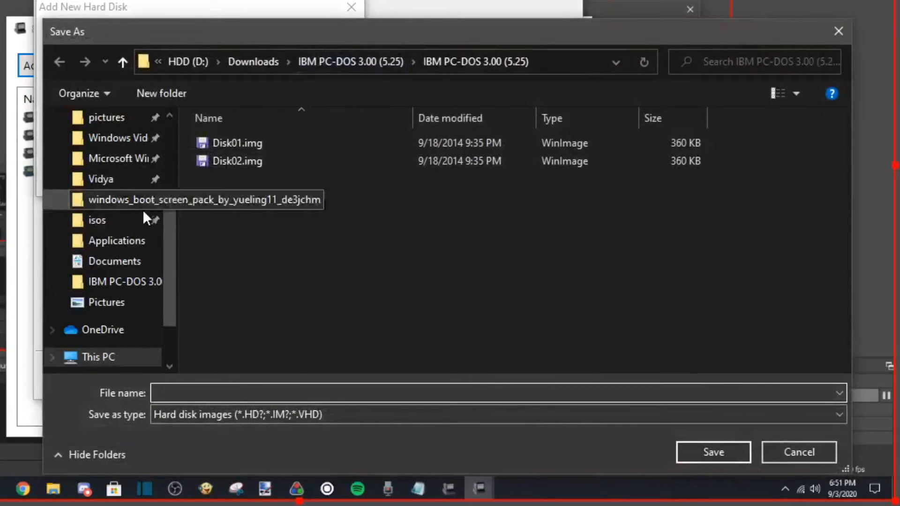
pyautogui.click(115, 261)
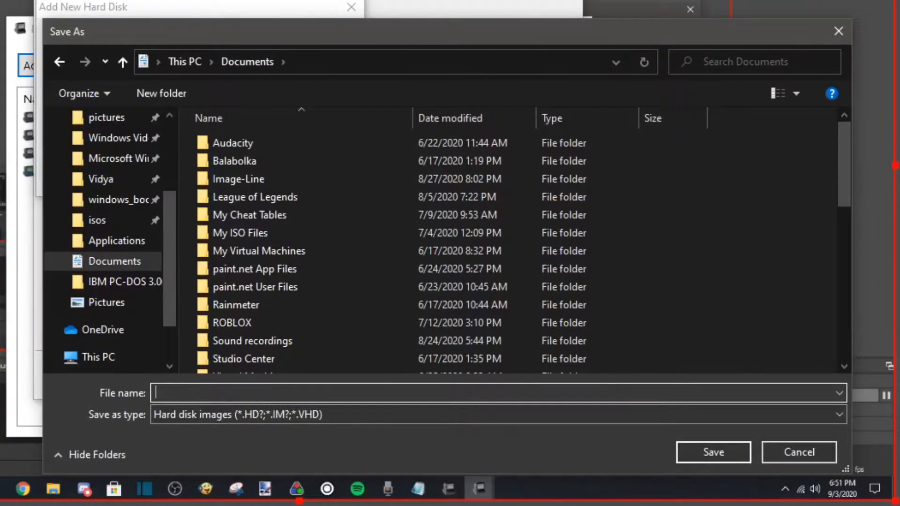
pyautogui.write('w101')
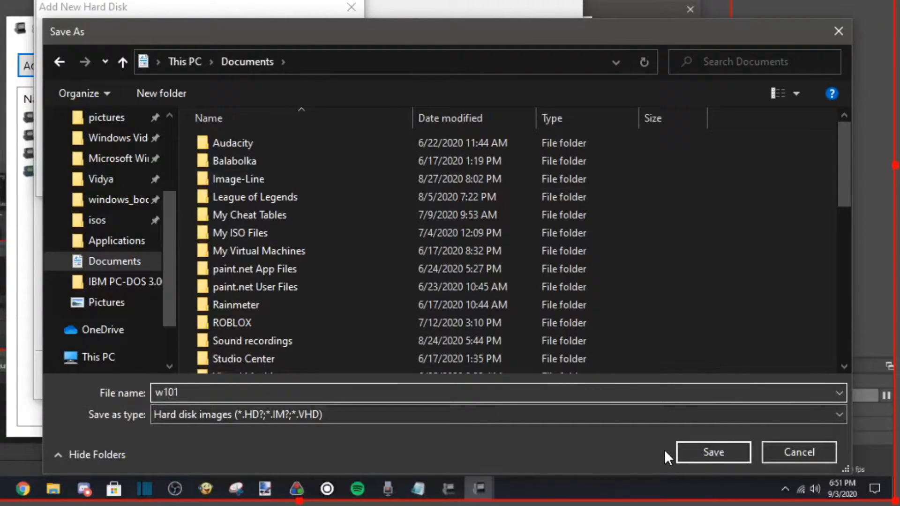
pyautogui.click(712, 452)
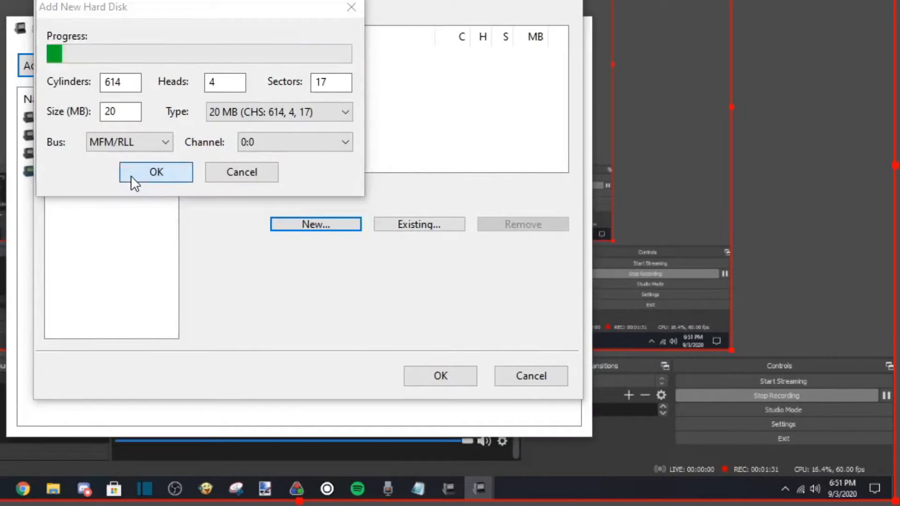
pyautogui.click(155, 172)
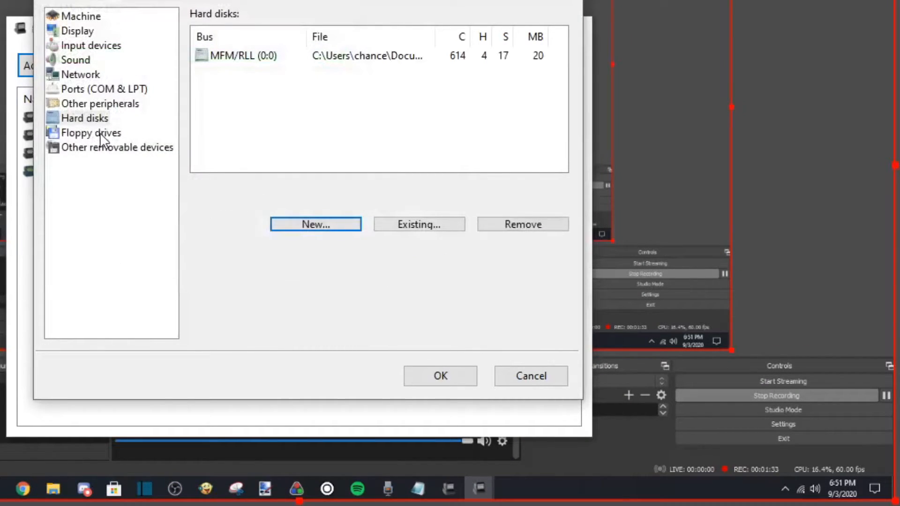
# Confirm the settings and save the changes, resetting the machine
pyautogui.click(117, 147)
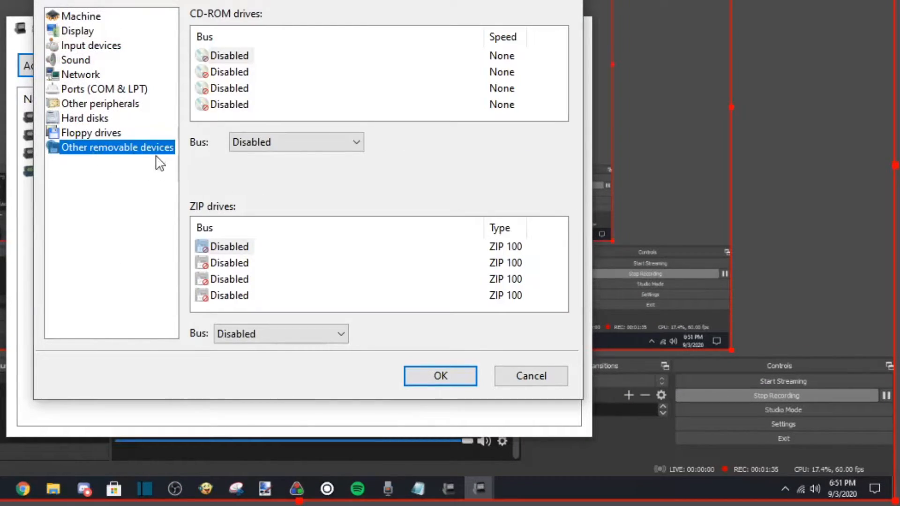
pyautogui.click(439, 376)
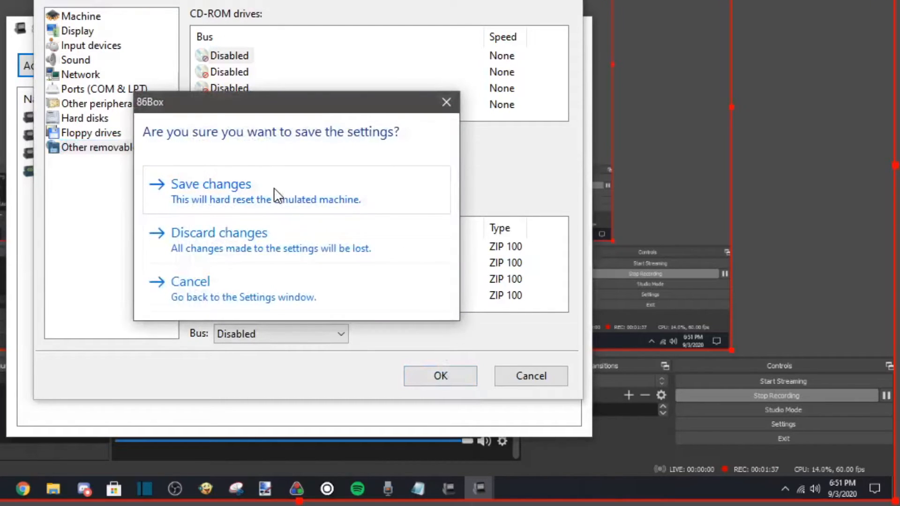
pyautogui.click(210, 184)
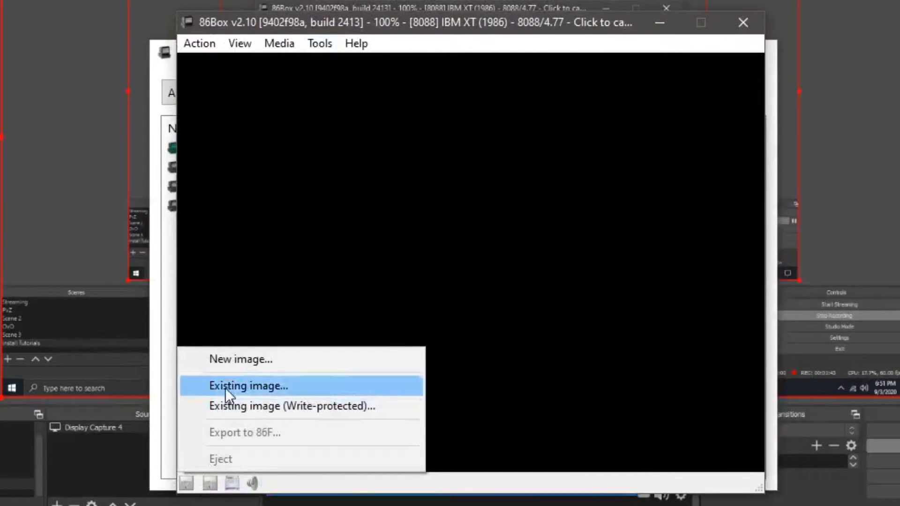
# Search the floppy image Open dialog for 'microsoft ms-dos' disk images
pyautogui.click(248, 385)
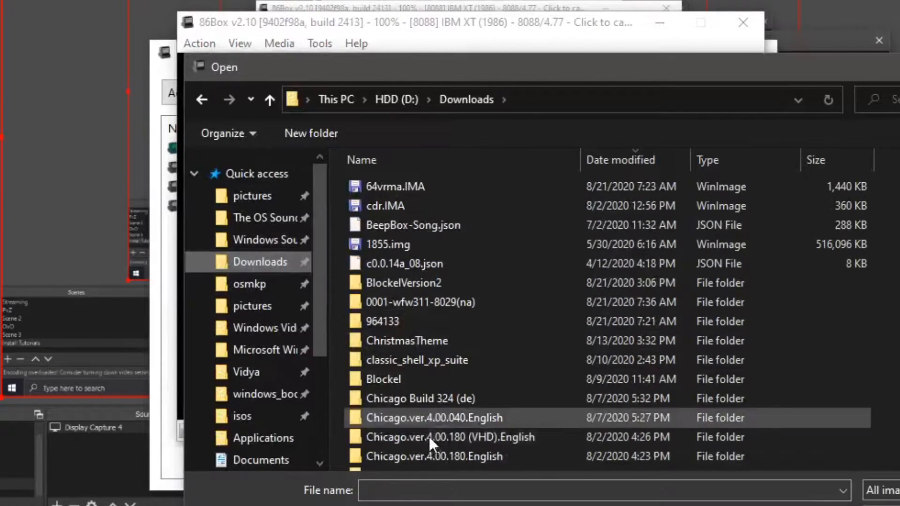
pyautogui.write('m')
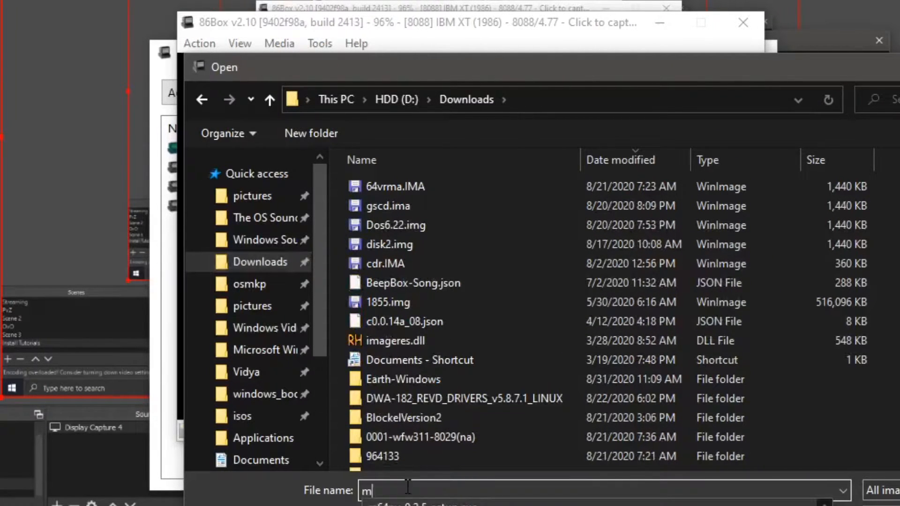
pyautogui.write('s-dos')
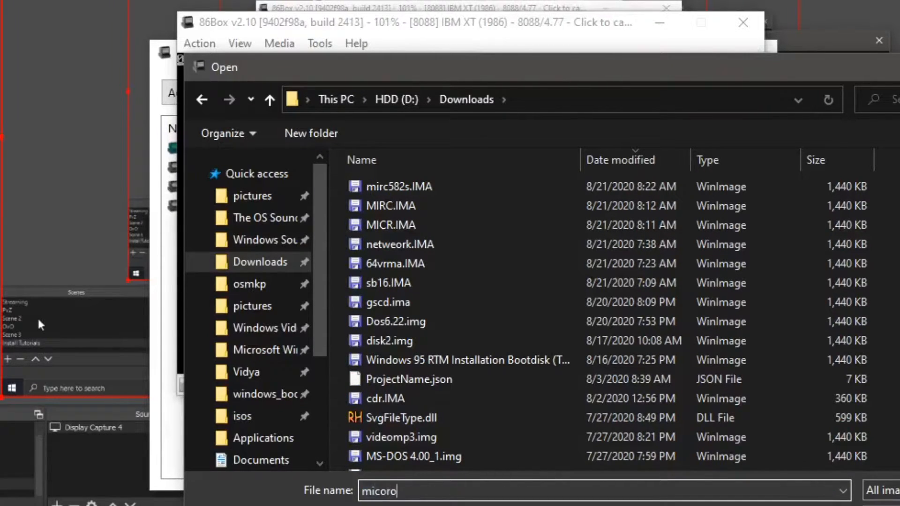
pyautogui.write('microsoft ms-d')
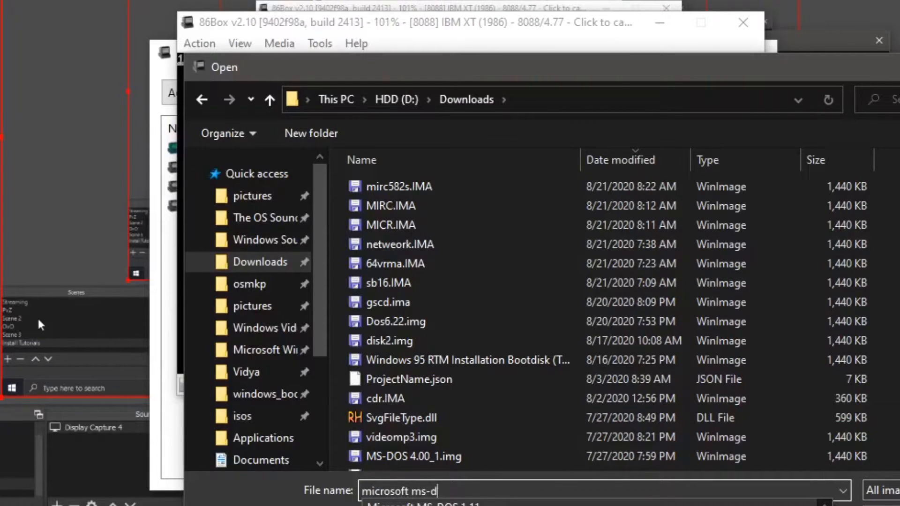
pyautogui.write('os')
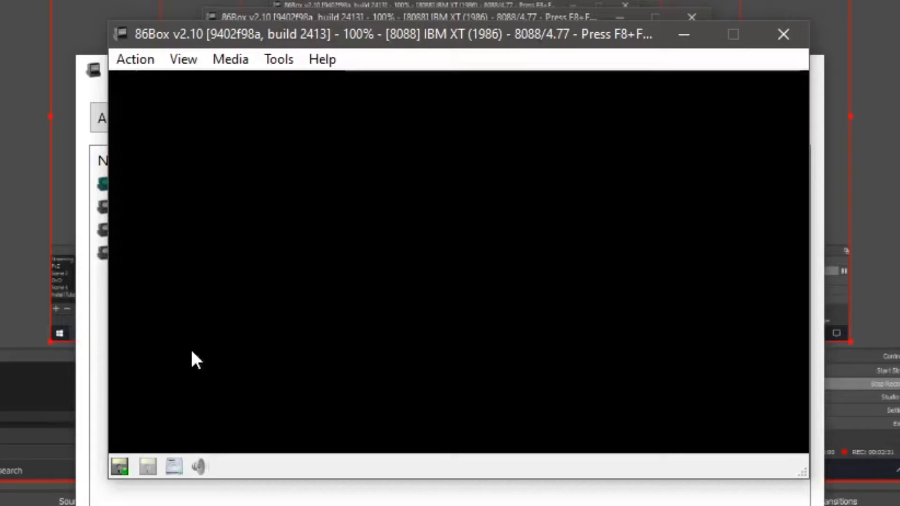
# Boot from the MS-DOS 3.30 DISK01.IMG floppy and enter the date 9-03-2020
pyautogui.click(119, 466)
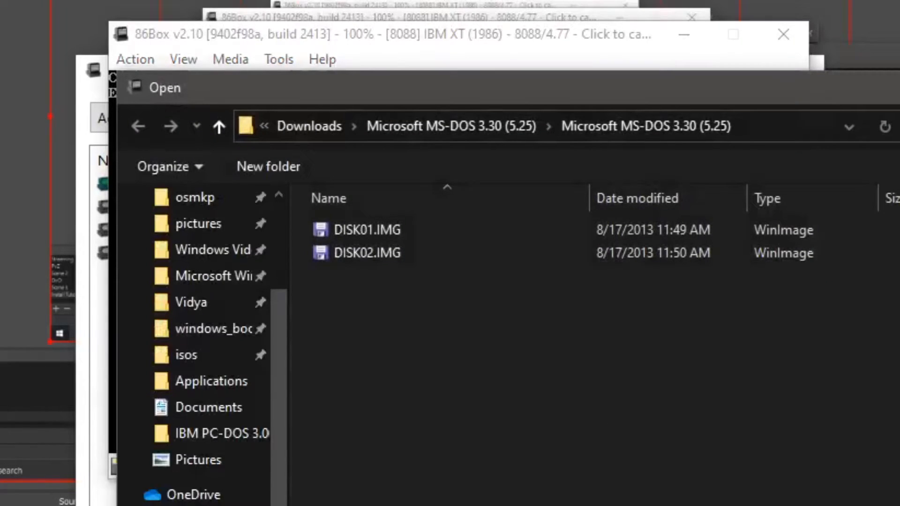
pyautogui.doubleClick(356, 230)
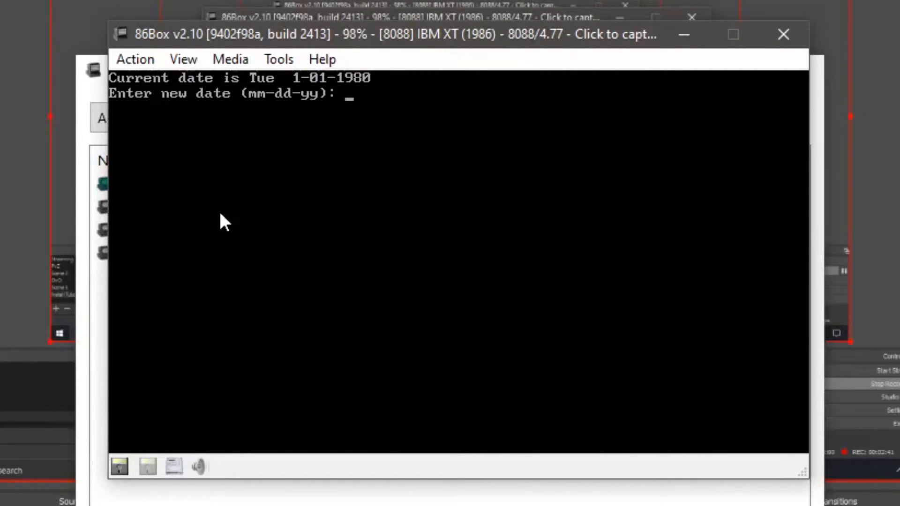
pyautogui.write('9-03-2020')
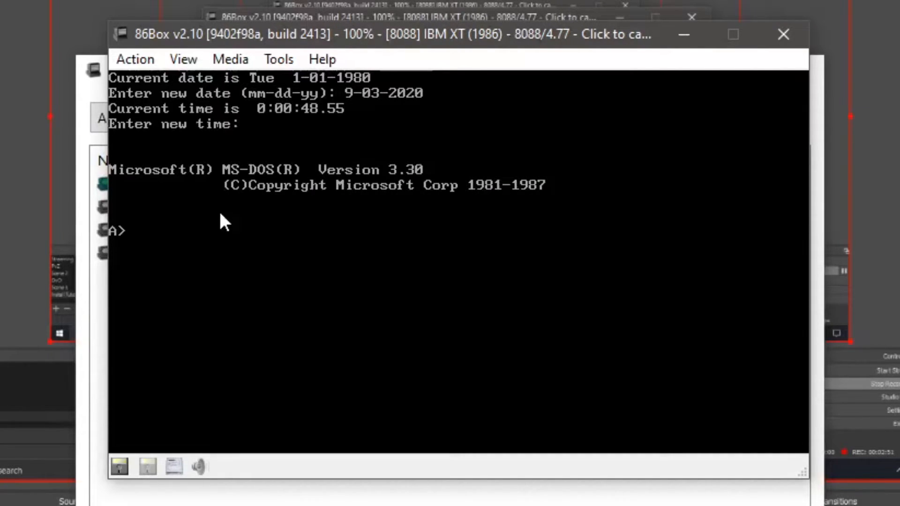
# Run fdisk and accept the default to create the DOS partition
pyautogui.write('fdi')
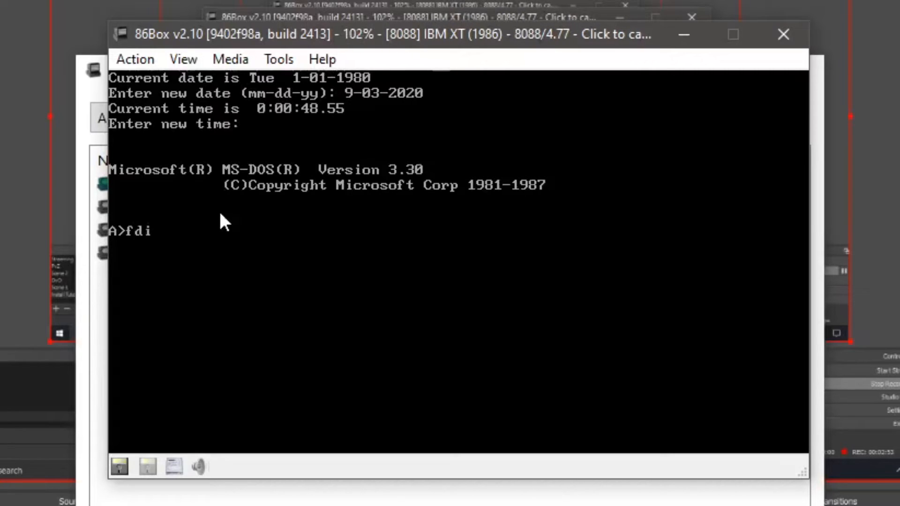
pyautogui.write('sk')
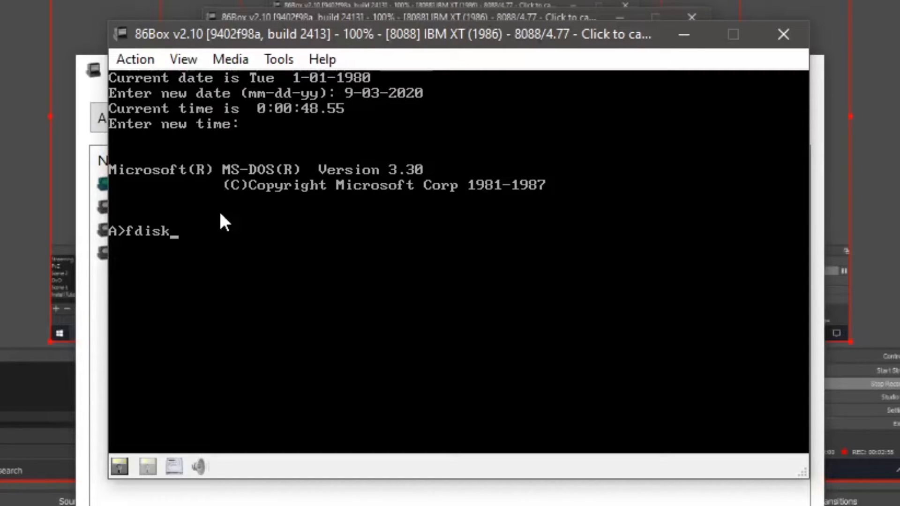
pyautogui.press('Return')
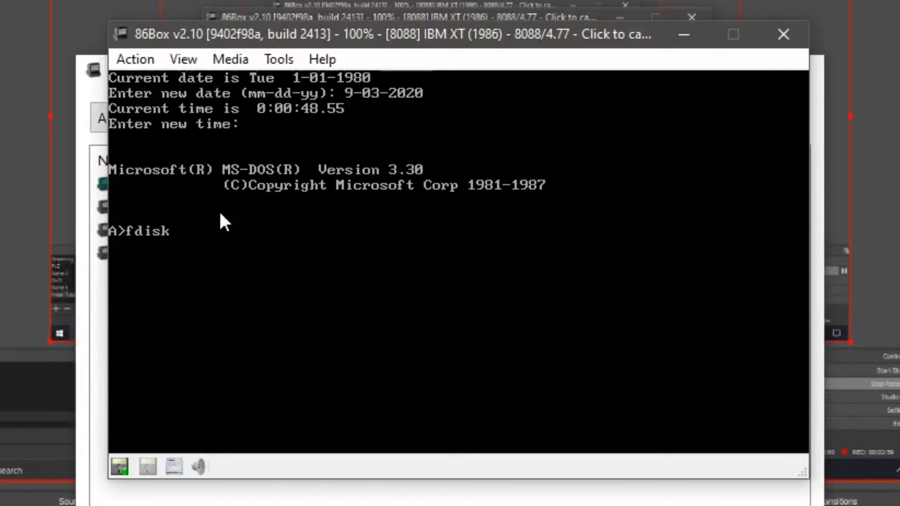
pyautogui.press('Return')
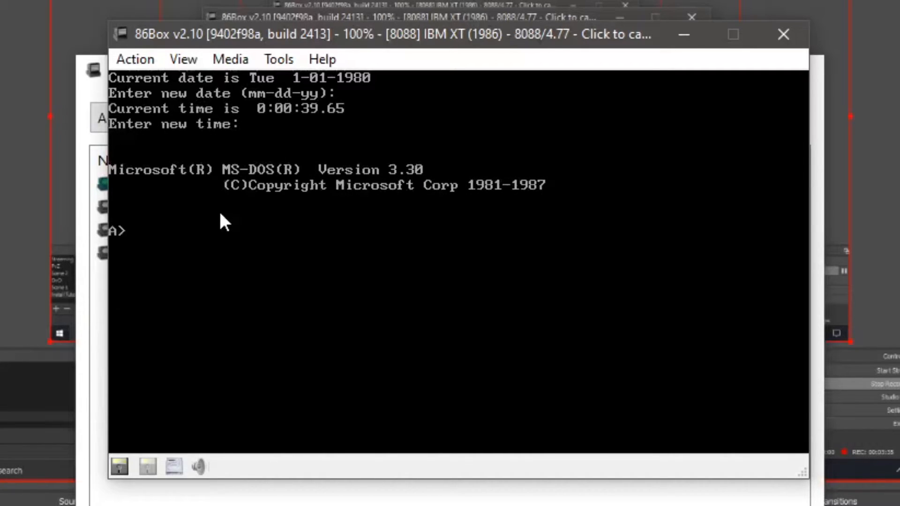
# Run 'format C: /s' and confirm the warning with Y
pyautogui.write('format')
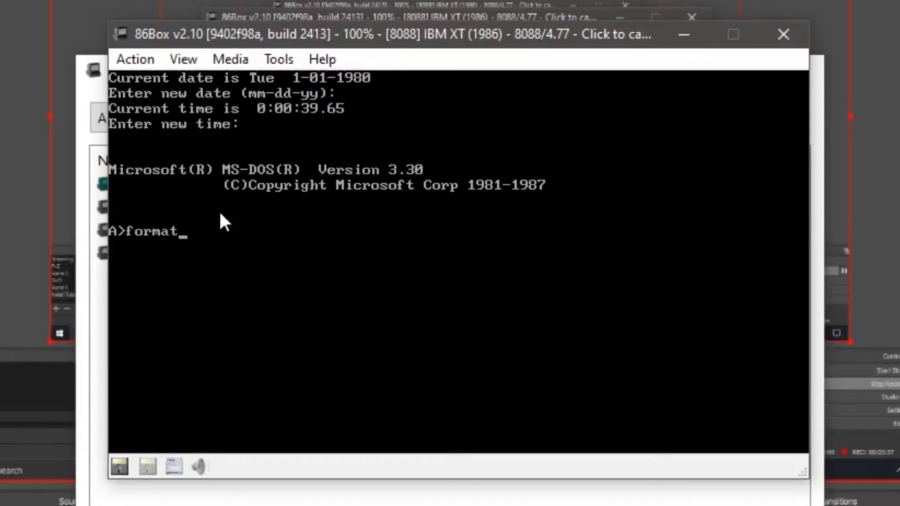
pyautogui.write('C:')
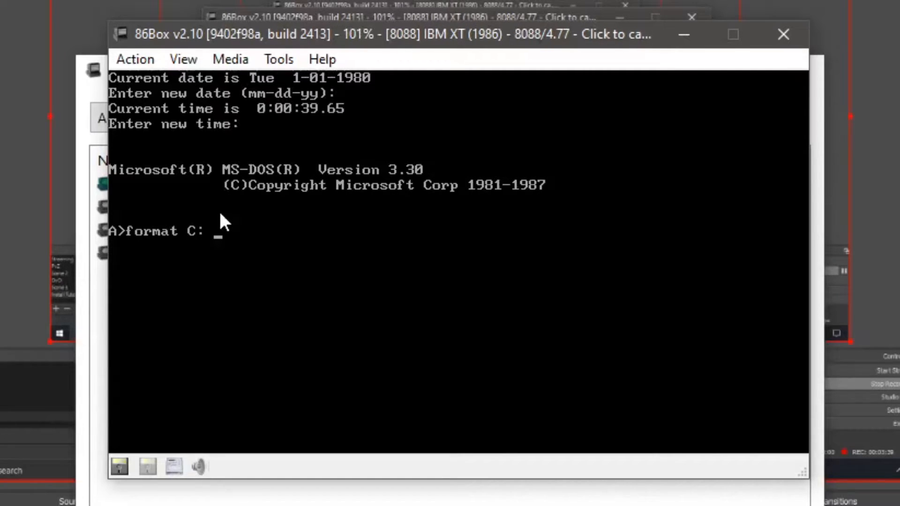
pyautogui.write('/s')
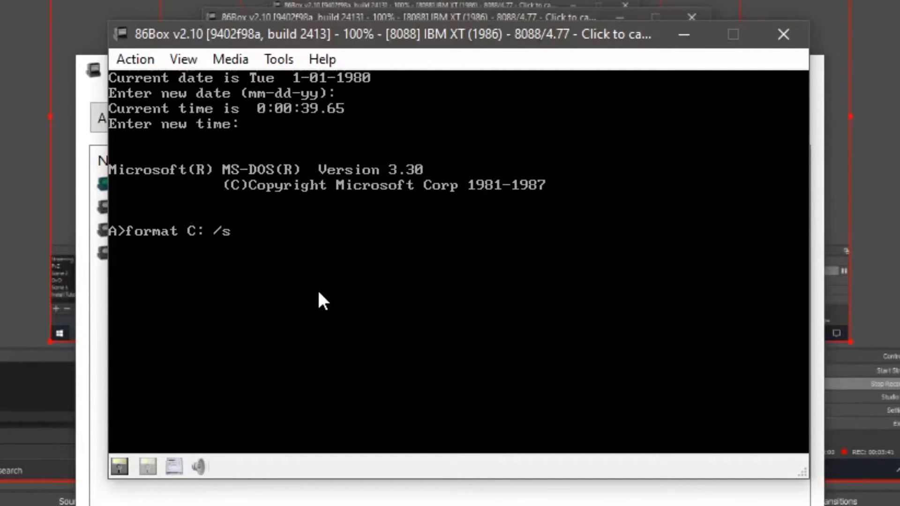
pyautogui.moveTo(341, 301)
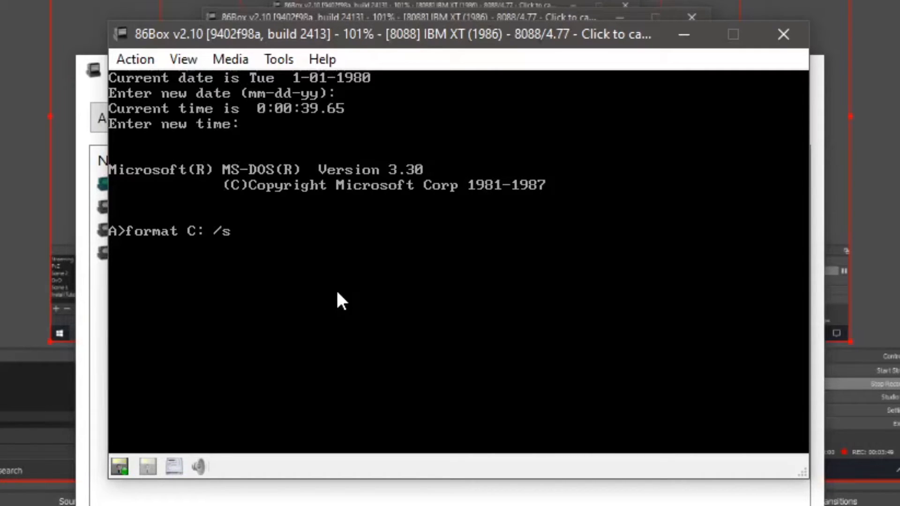
pyautogui.press('Return')
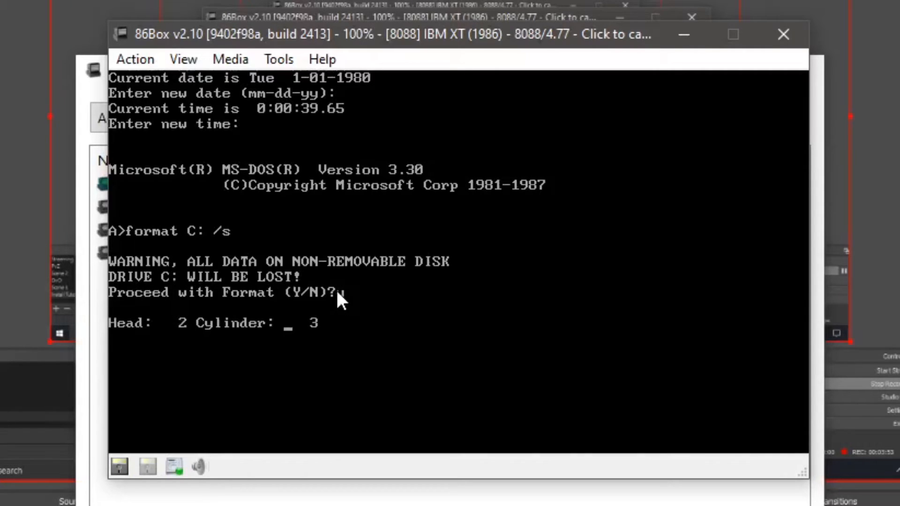
pyautogui.write('y')
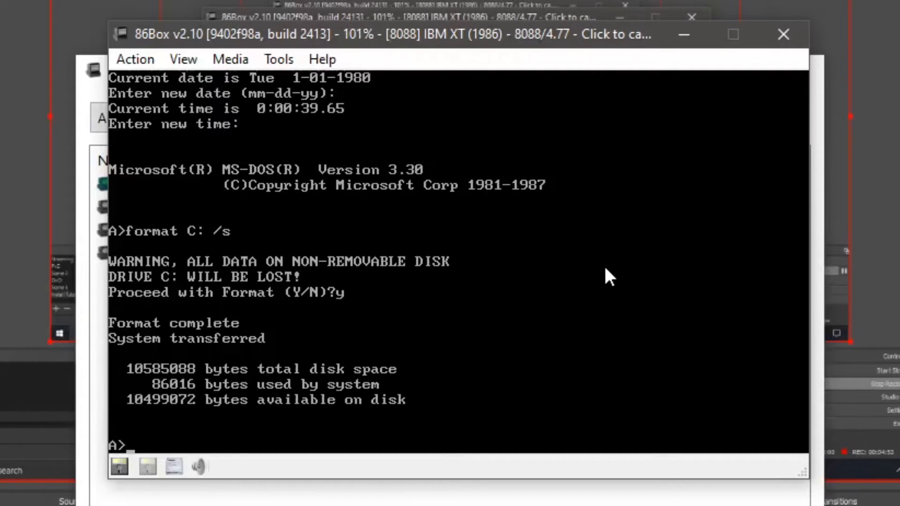
# Browse for an existing floppy image and open the Microsoft Windows 1.01 (5.25) folder
pyautogui.click(120, 466)
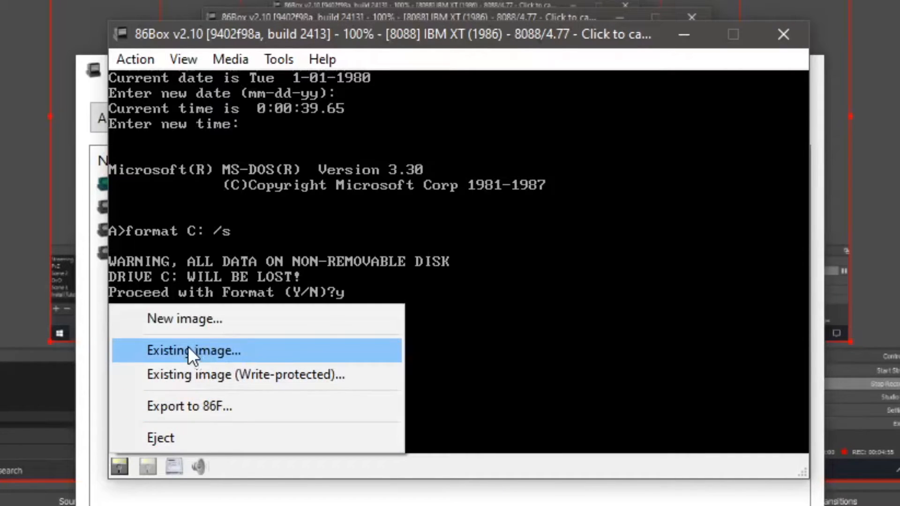
pyautogui.click(194, 350)
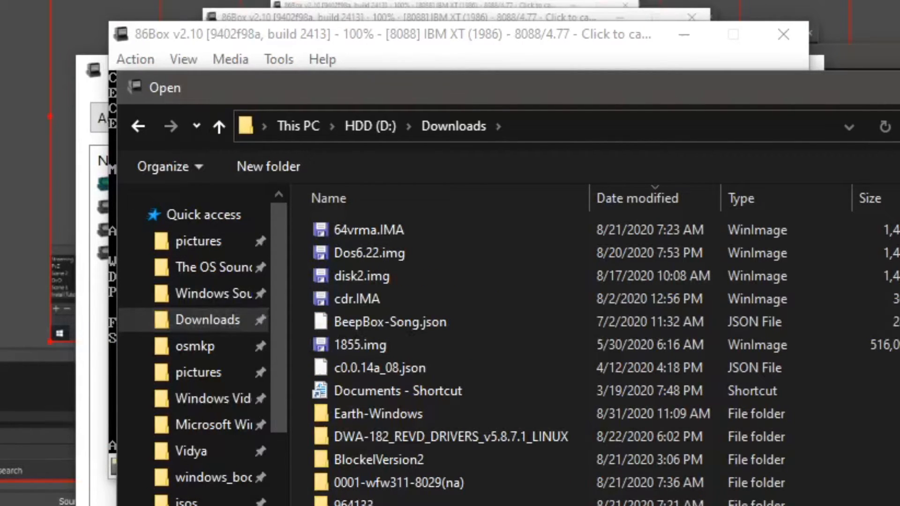
pyautogui.scroll(-3)
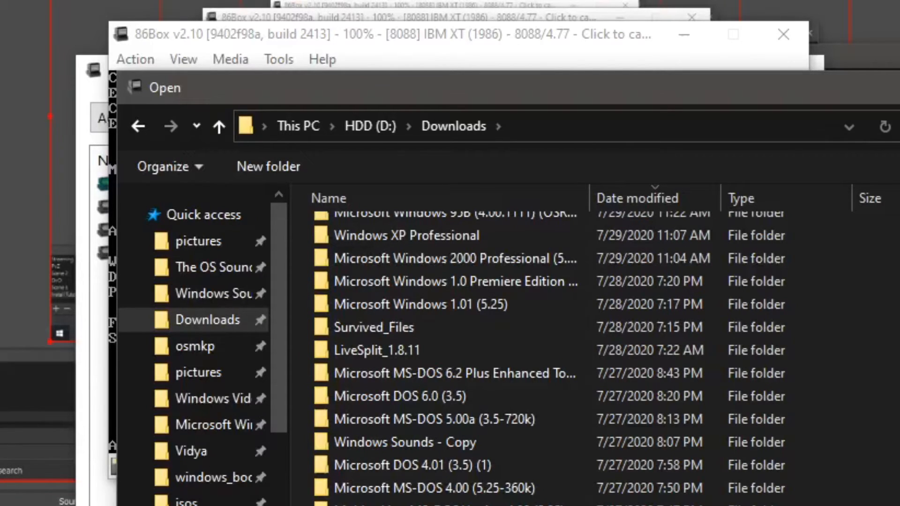
pyautogui.doubleClick(421, 304)
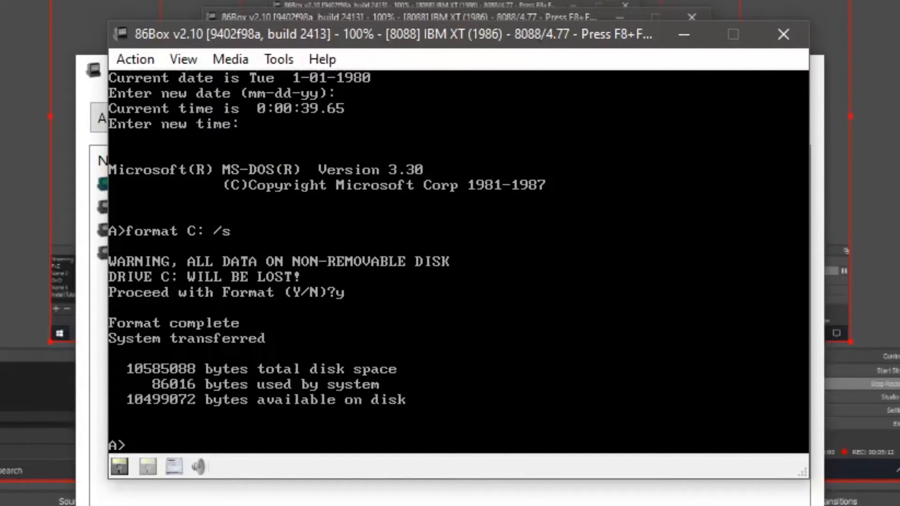
# Launch Windows setup from the floppy, continue, and choose hard disk installation
pyautogui.write('set')
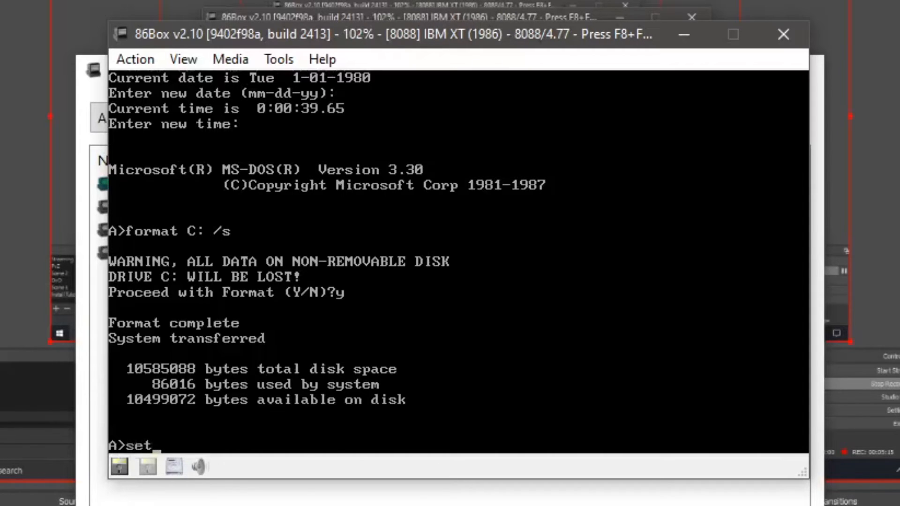
pyautogui.write('up')
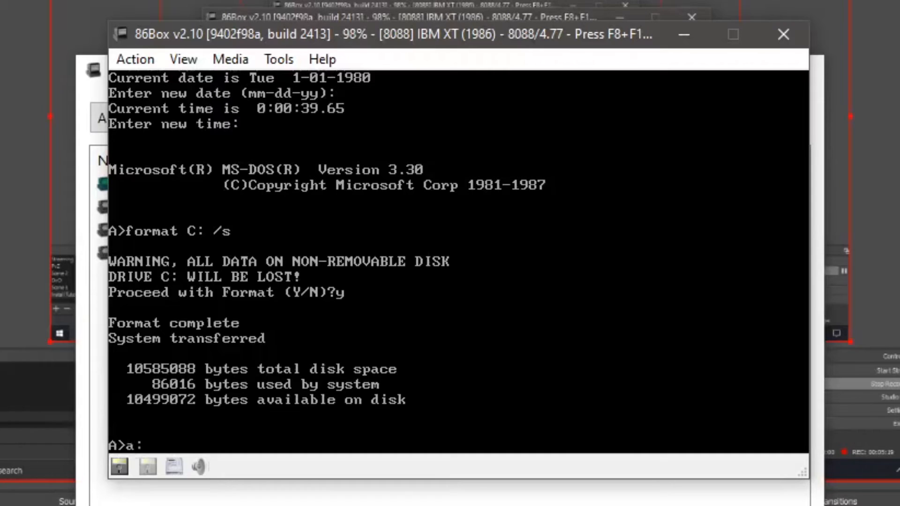
pyautogui.write('setup')
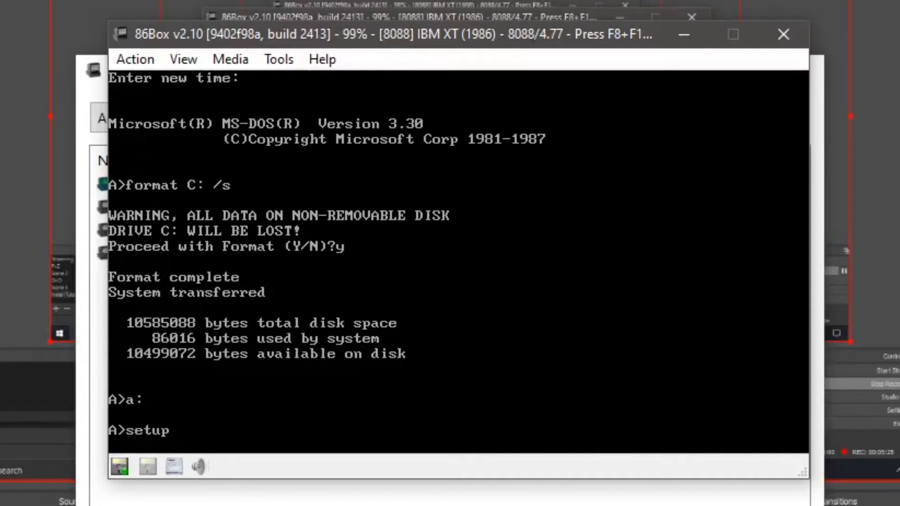
pyautogui.press('Return')
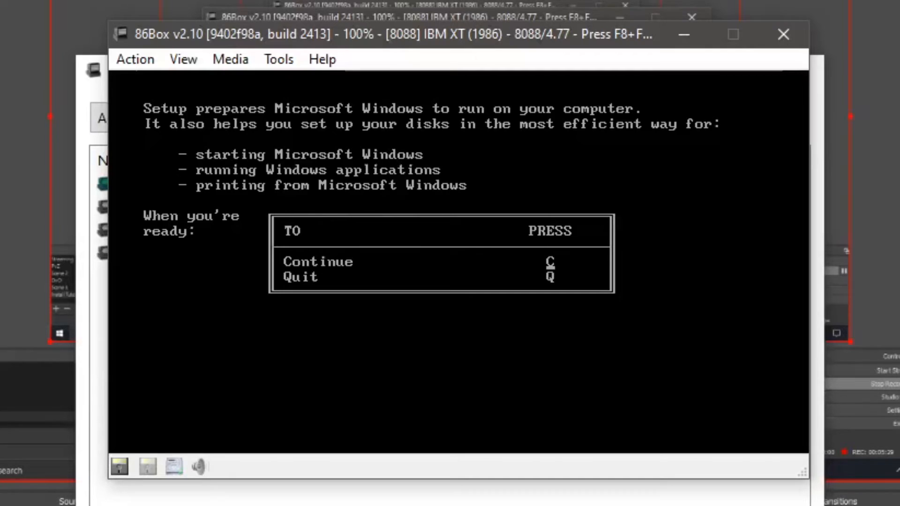
pyautogui.press('c')
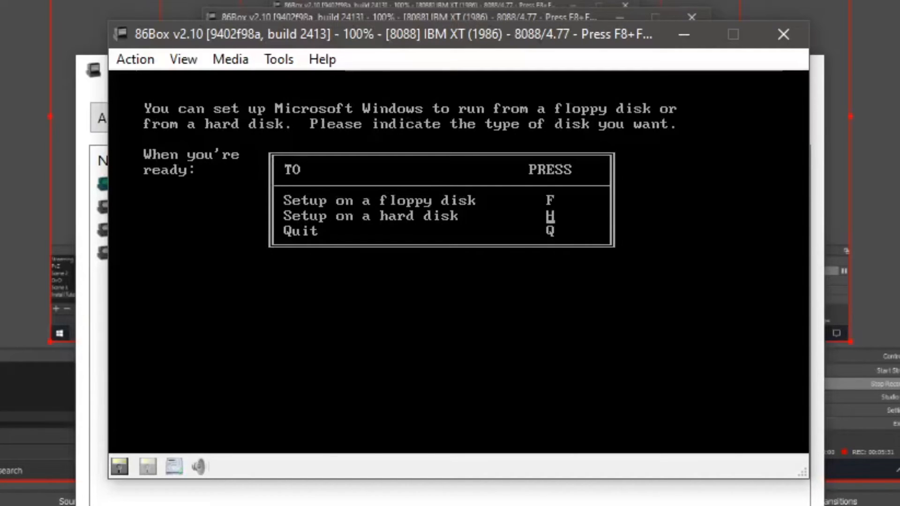
pyautogui.press('h')
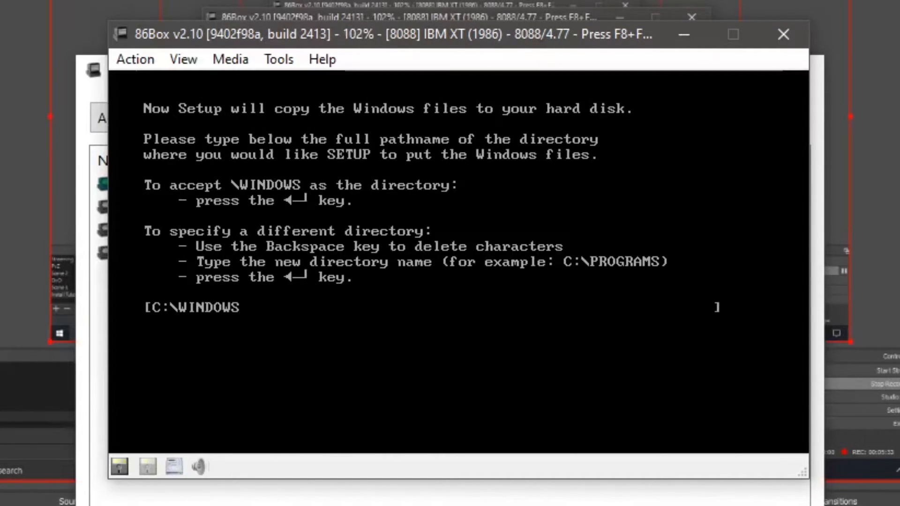
# Accept C:\WINDOWS, confirm Microsoft Mouse, and enter 6 for the graphics adapter
pyautogui.press('Return')
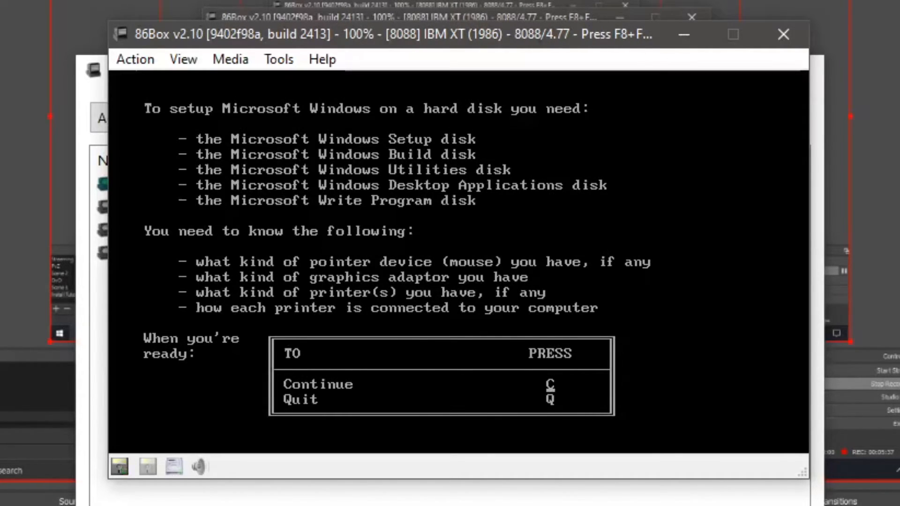
pyautogui.press('c')
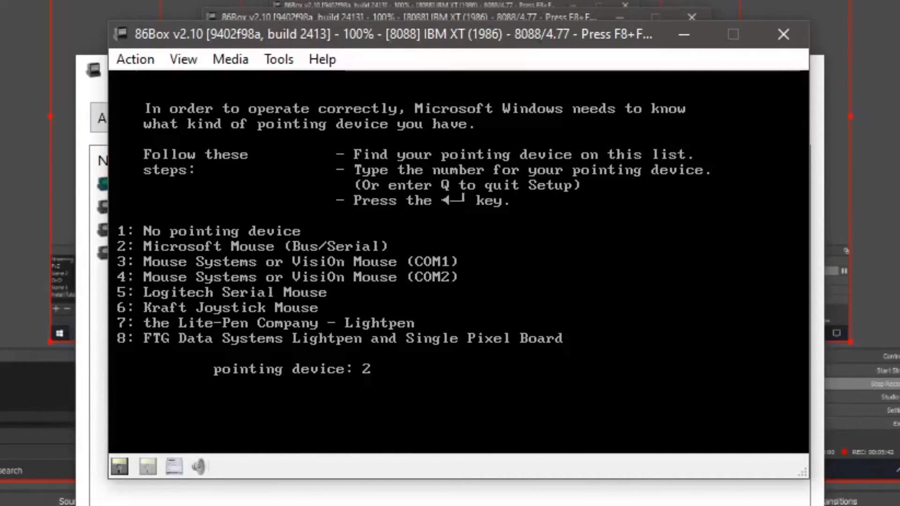
pyautogui.press('Return')
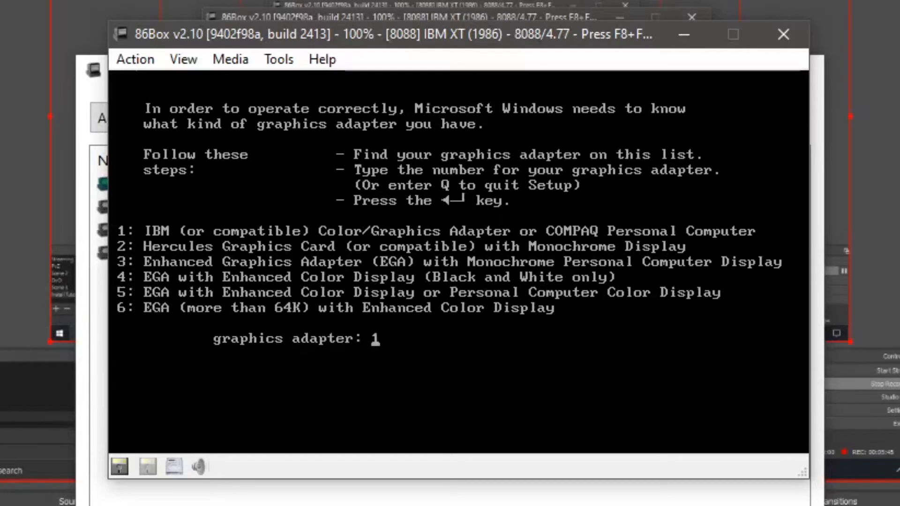
pyautogui.write('6')
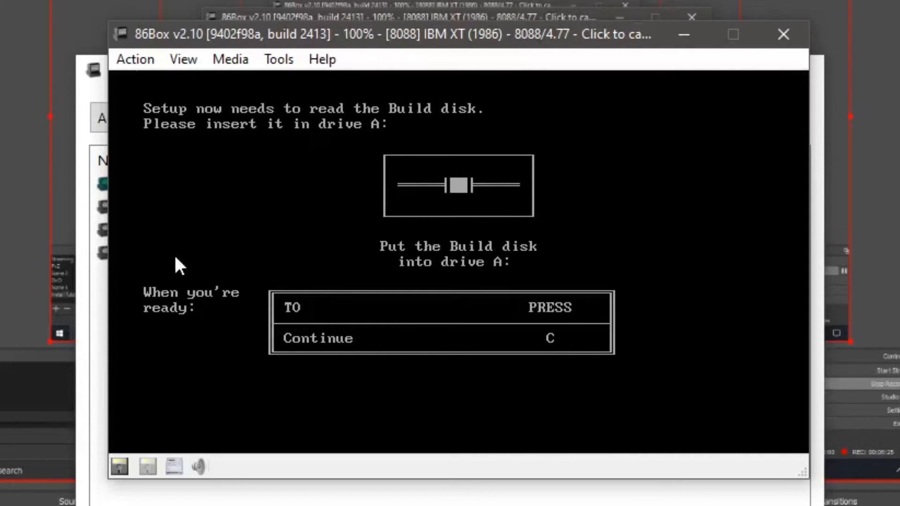
pyautogui.moveTo(118, 488)
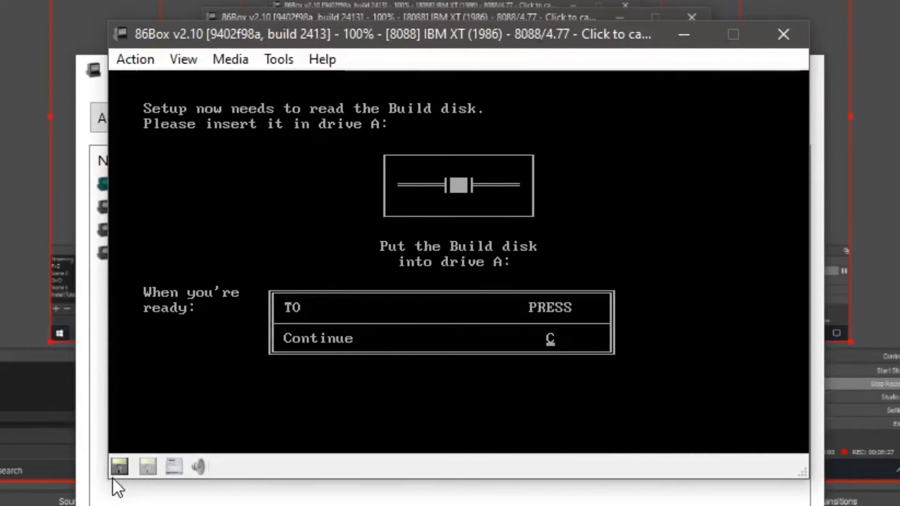
# Confirm the Build disk image is in drive A and continue Windows Setup
pyautogui.click(120, 466)
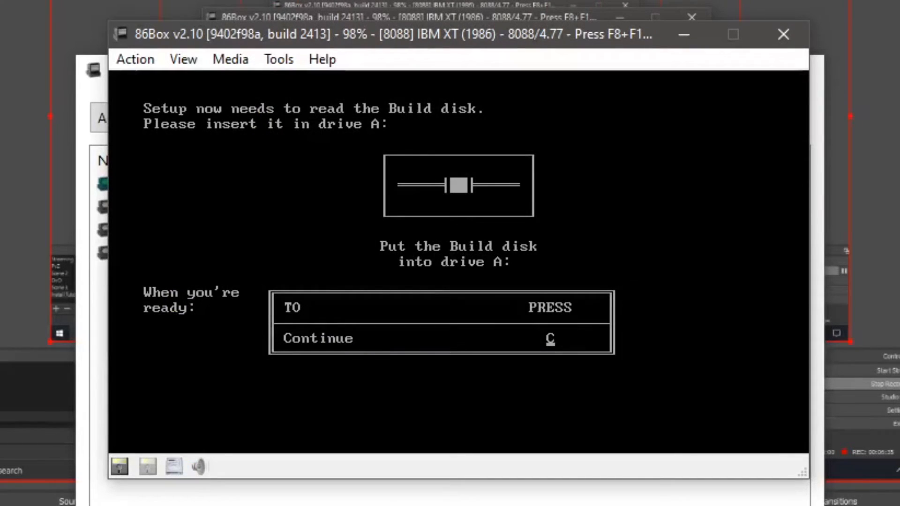
pyautogui.press('c')
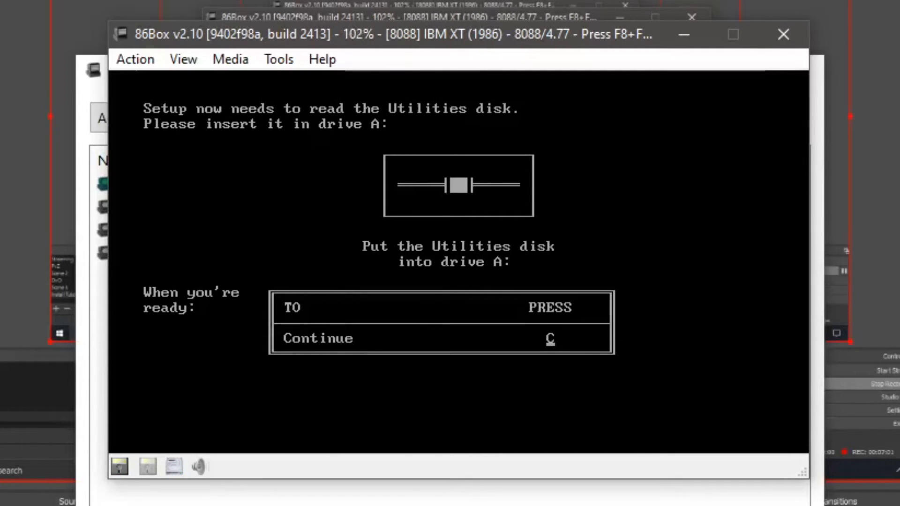
pyautogui.moveTo(158, 410)
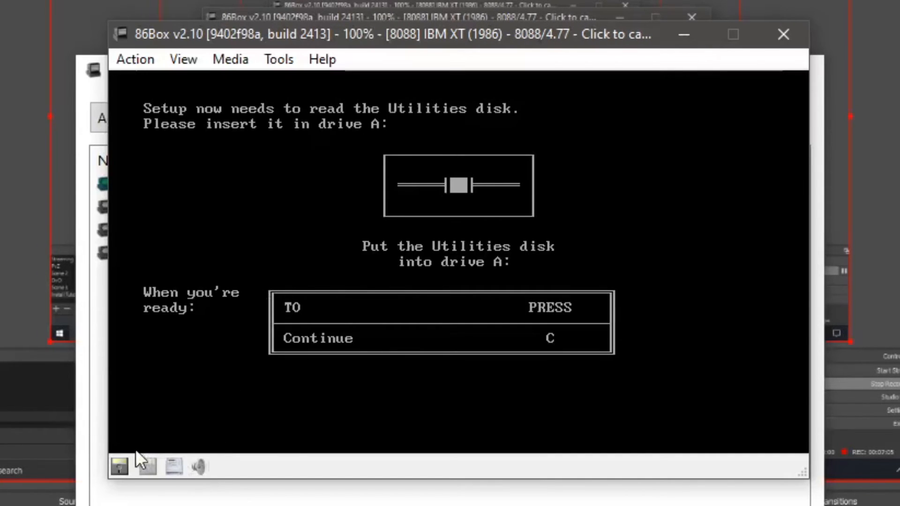
# Load DISK3-UTILITY.IMG into drive A and continue Setup with the Utilities disk
pyautogui.click(120, 465)
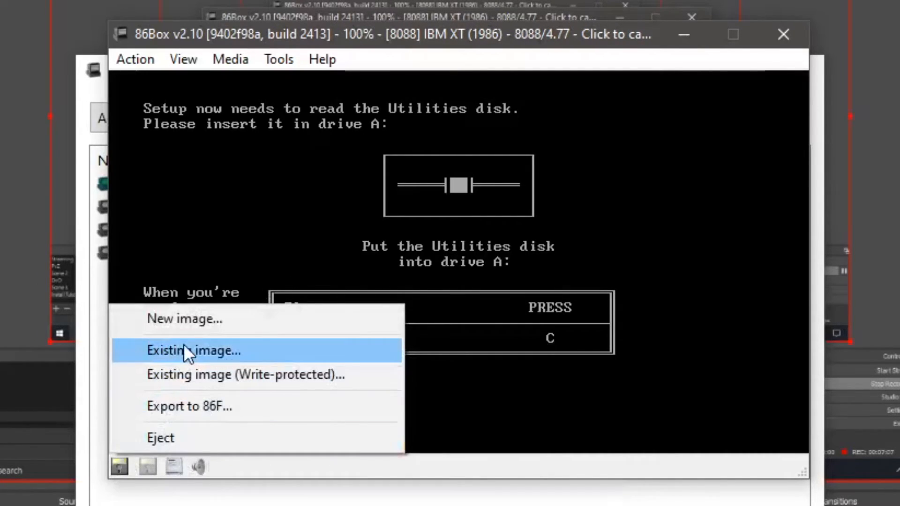
pyautogui.click(193, 350)
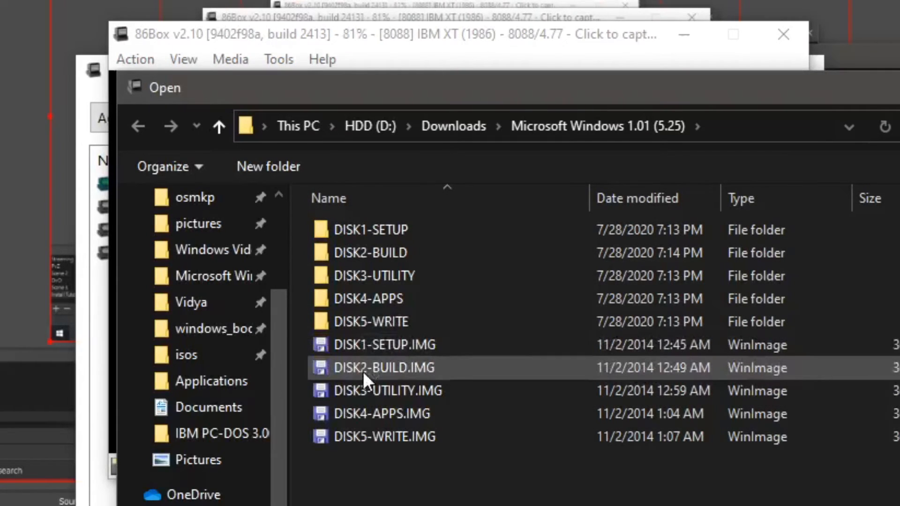
pyautogui.click(386, 390)
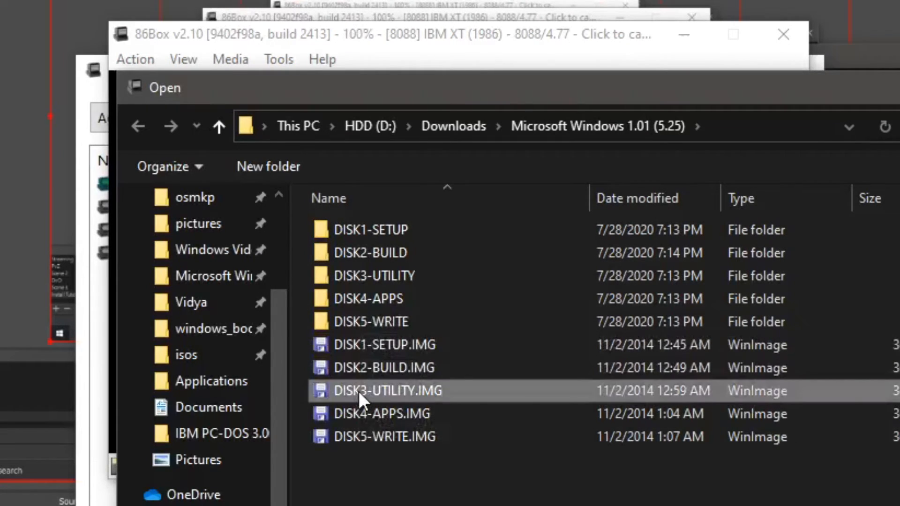
pyautogui.doubleClick(387, 391)
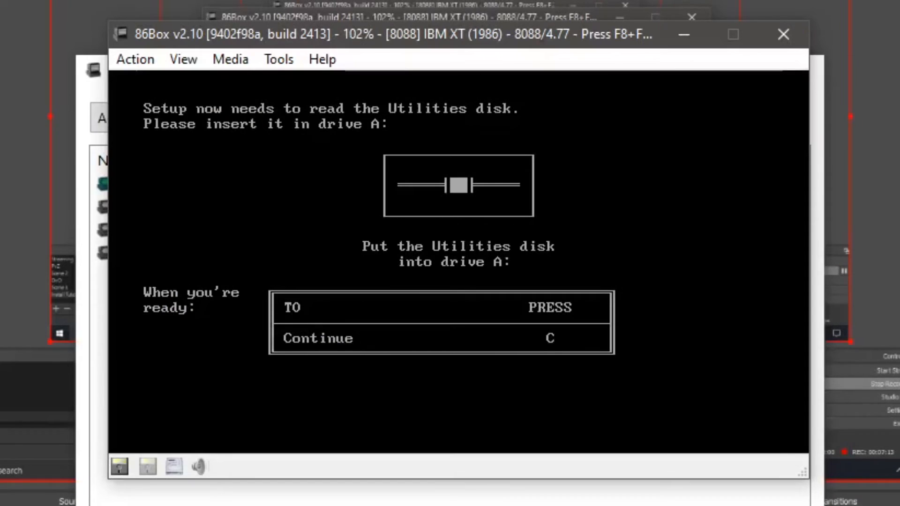
pyautogui.press('c')
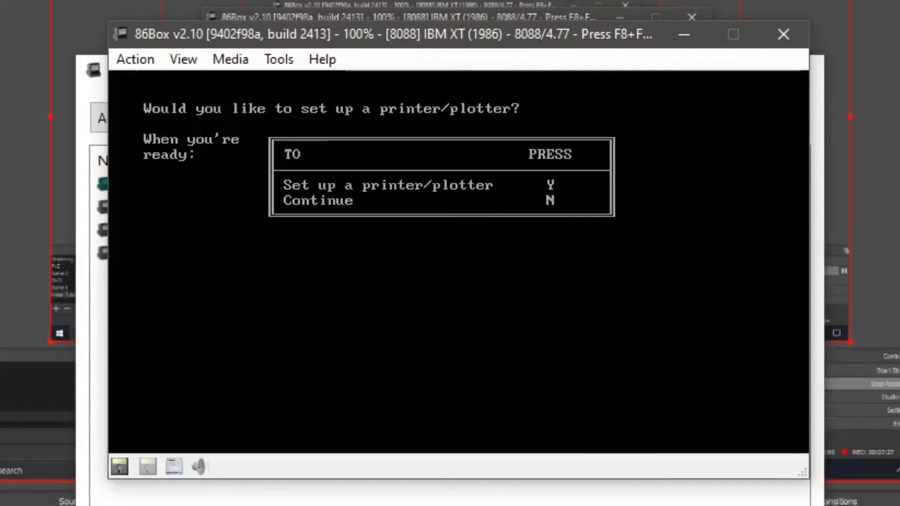
# Skip printer setup, then load the Desktop Applications and Write disks until Setup completes
pyautogui.press('n')
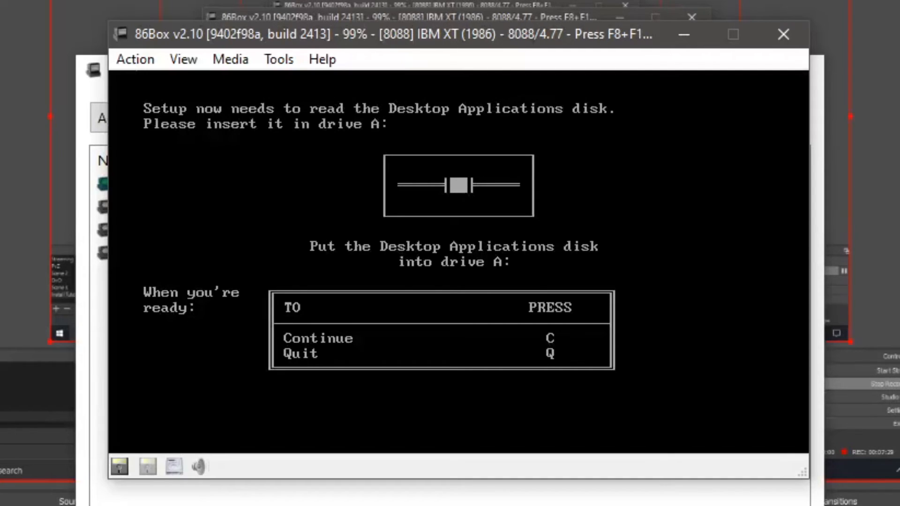
pyautogui.click(119, 466)
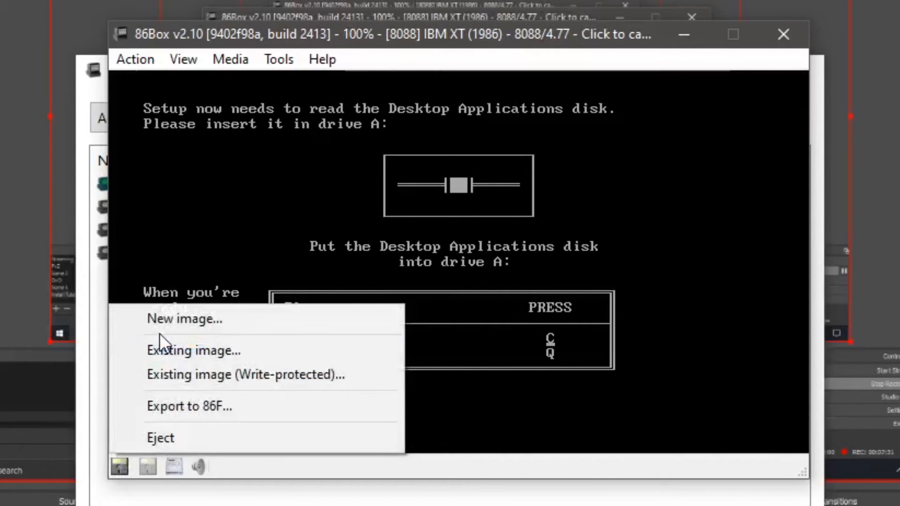
pyautogui.click(193, 350)
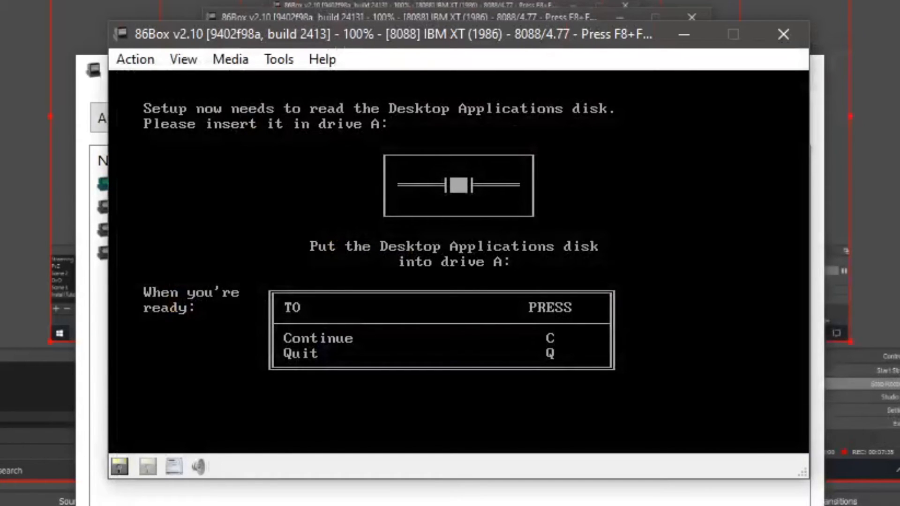
pyautogui.press('c')
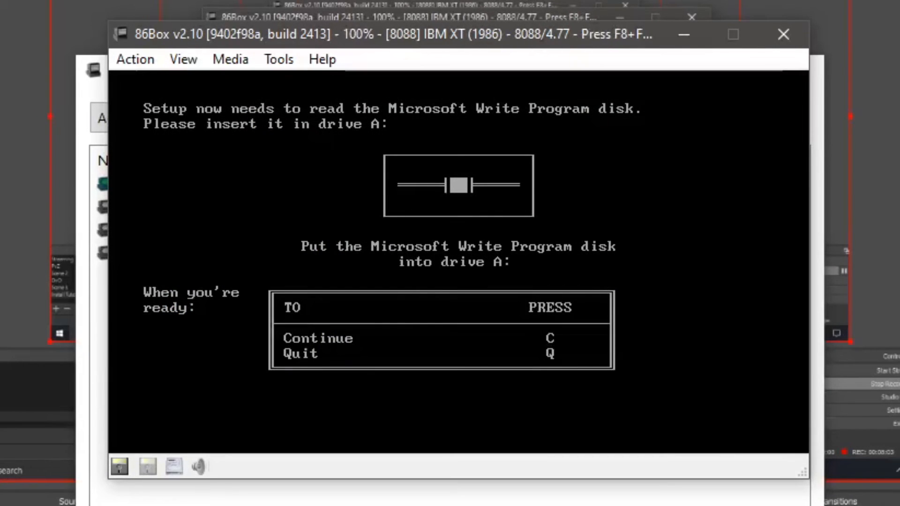
pyautogui.press('c')
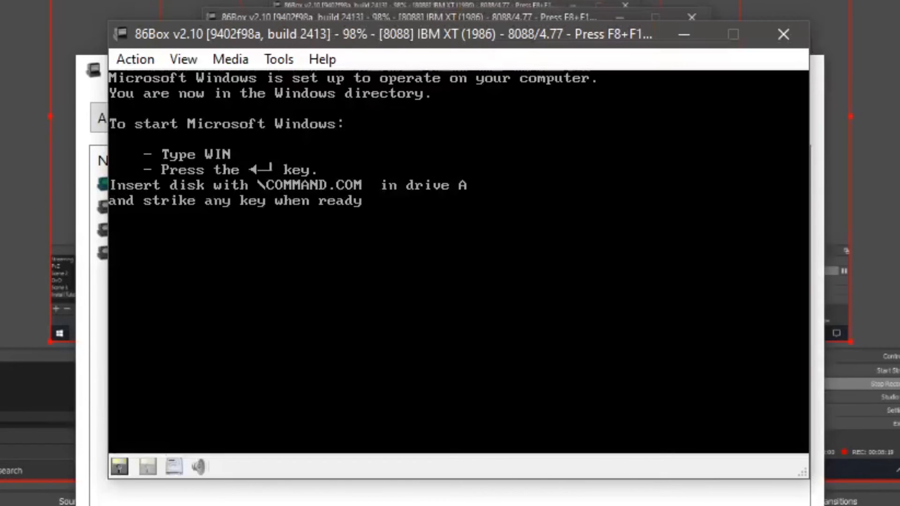
# Load MS-DOS 3.30 DISK01.IMG into drive A to return to the C> prompt
pyautogui.click(120, 466)
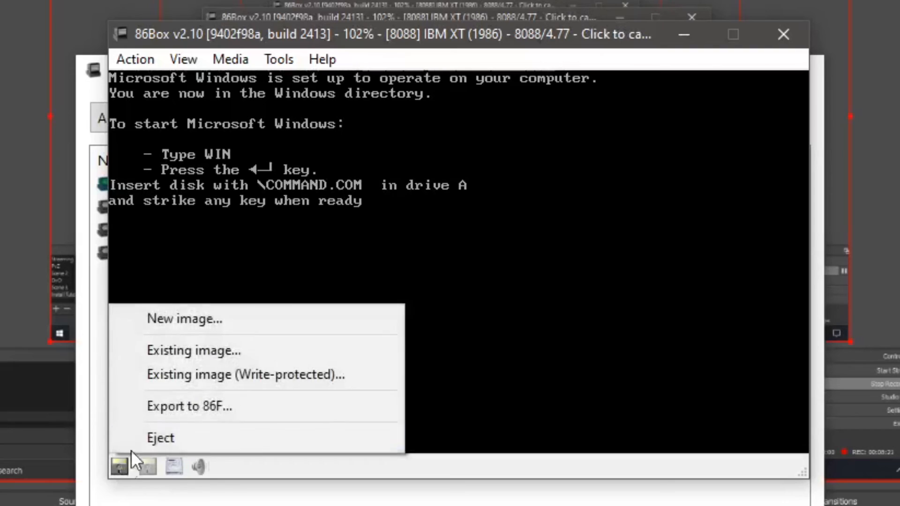
pyautogui.click(193, 350)
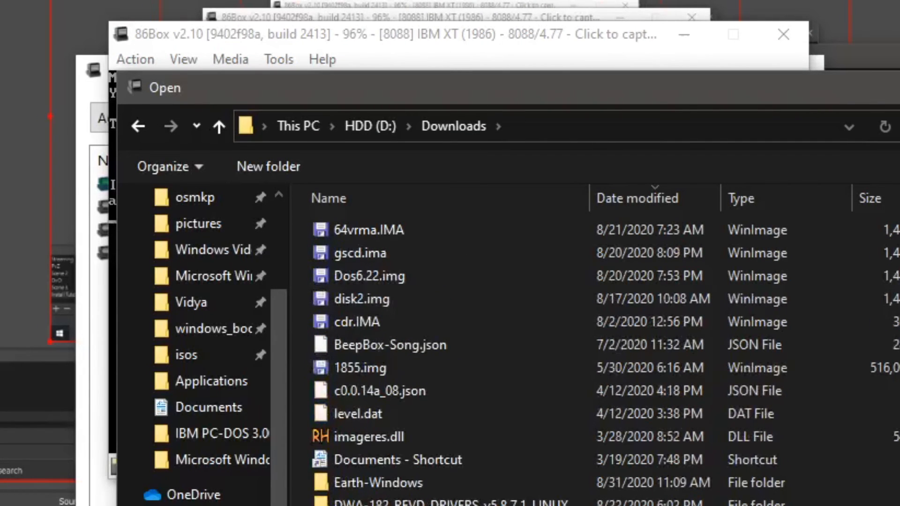
pyautogui.scroll(-3)
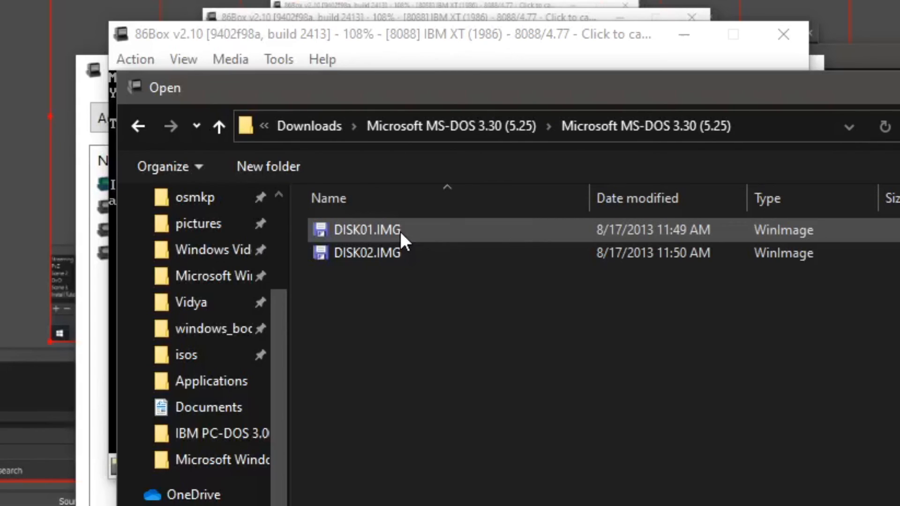
pyautogui.doubleClick(366, 230)
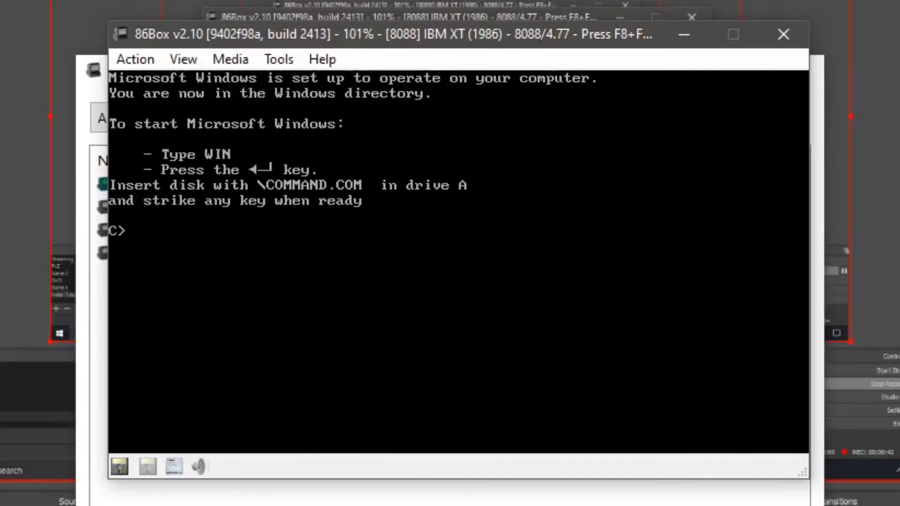
# Run WIN at the C> prompt and click into the MS-DOS Executive showing C:\WINDOWS
pyautogui.write('win')
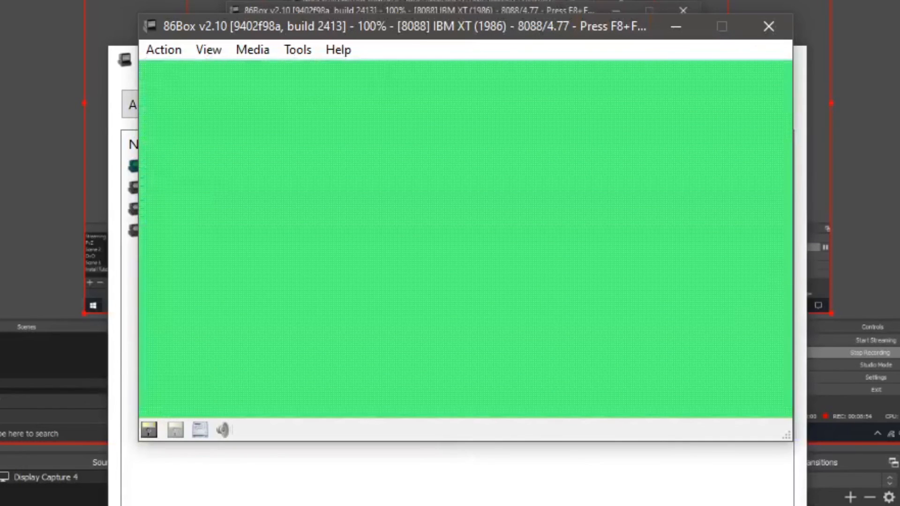
pyautogui.moveTo(399, 273)
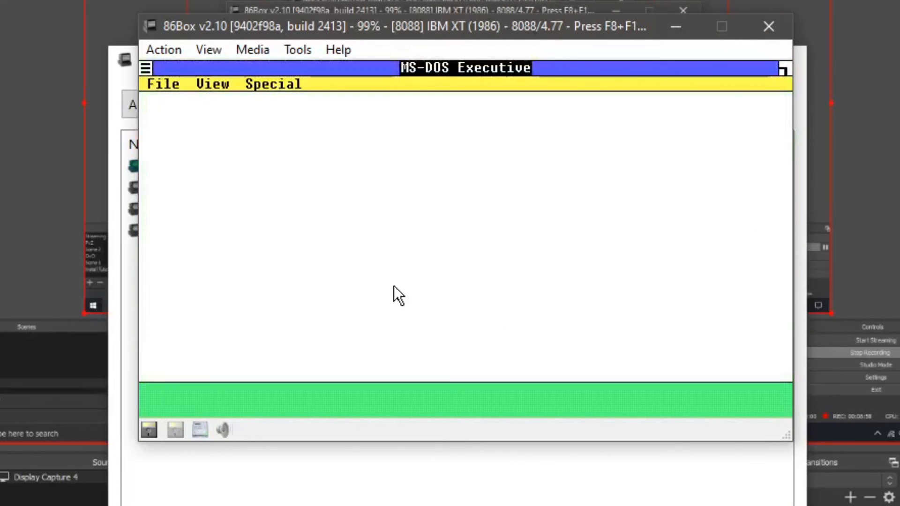
pyautogui.click(304, 103)
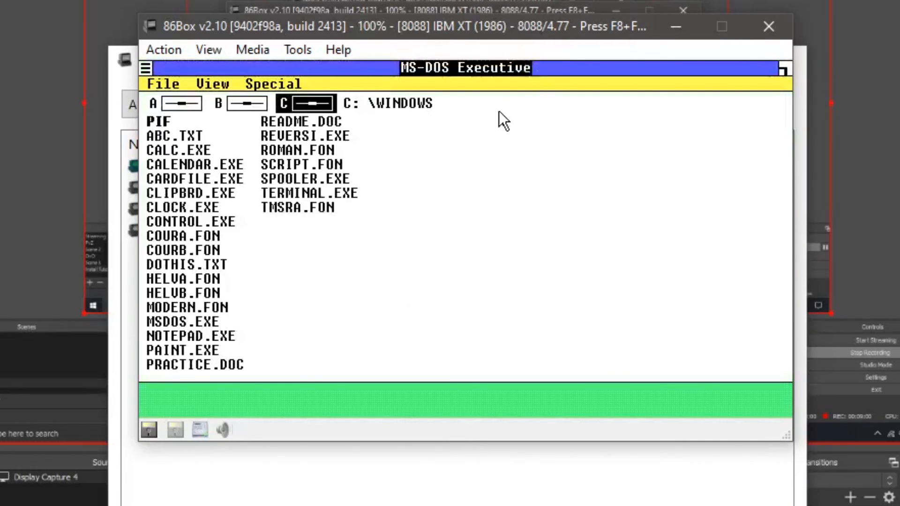
pyautogui.click(161, 121)
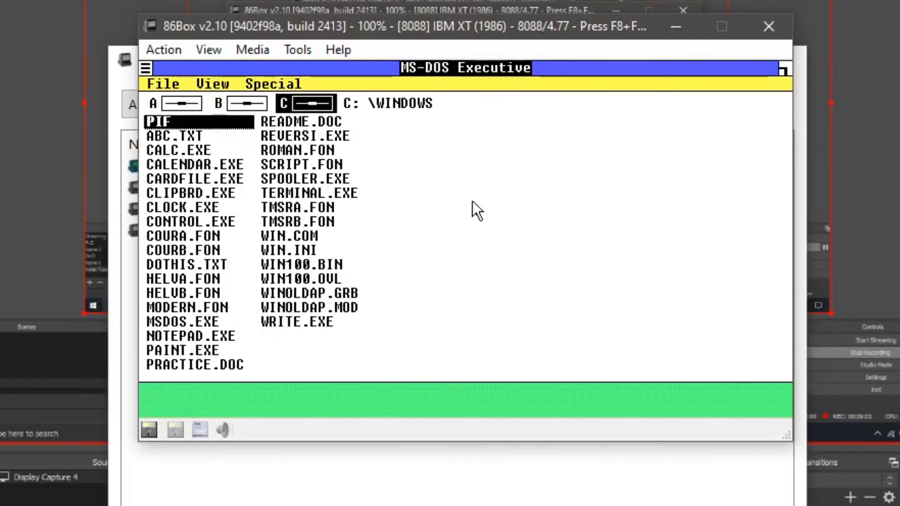